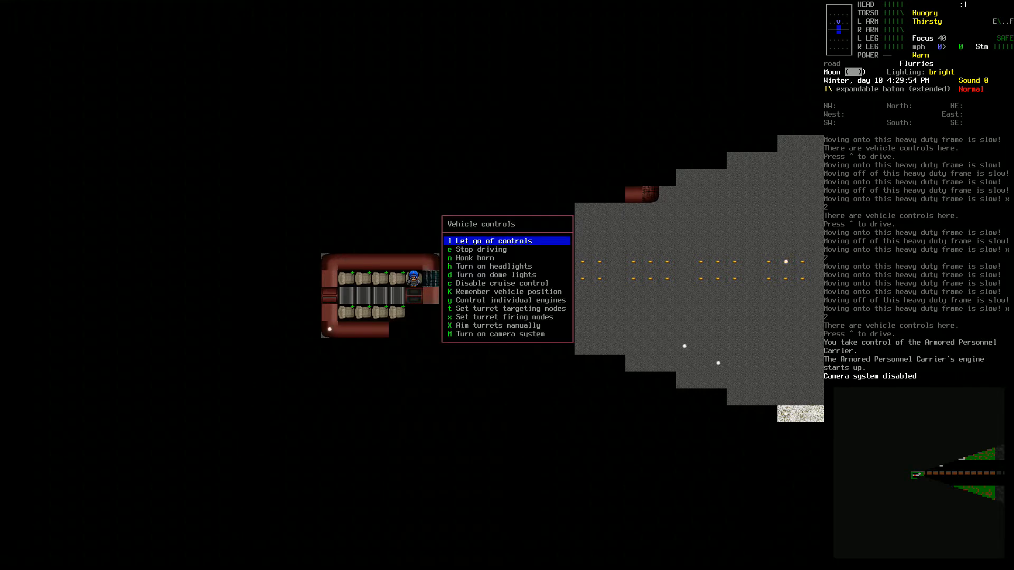
- Turn off the APC's engine, let go of the controls, and briefly check the eat menu
{"action": "key", "text": "l"}
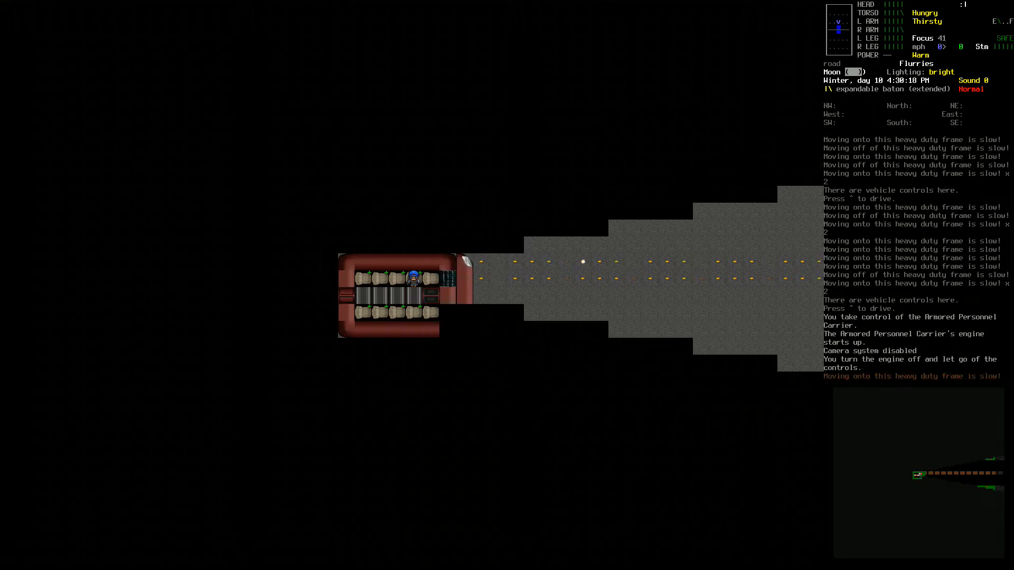
{"action": "key", "text": "E"}
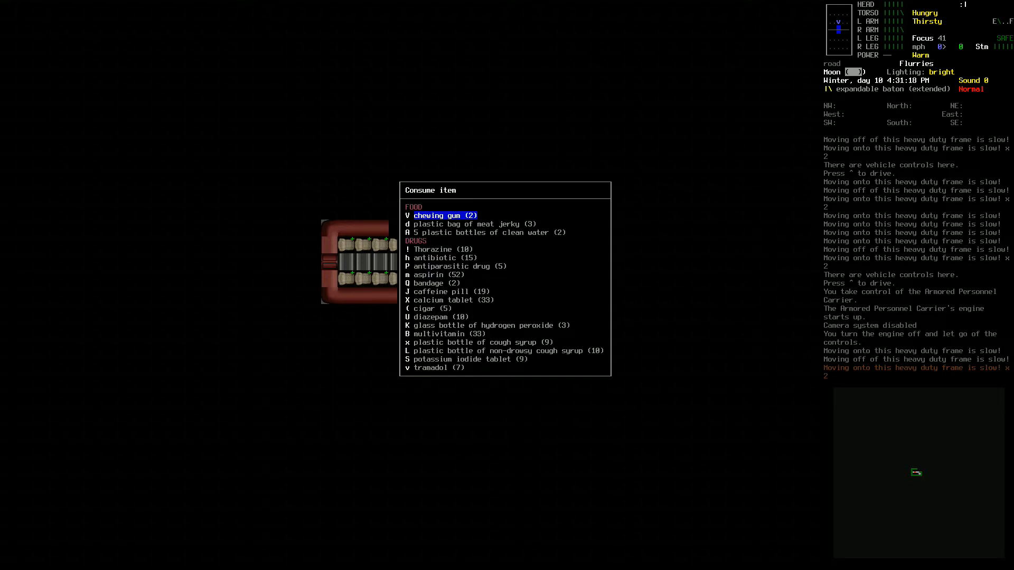
{"action": "key", "text": "d"}
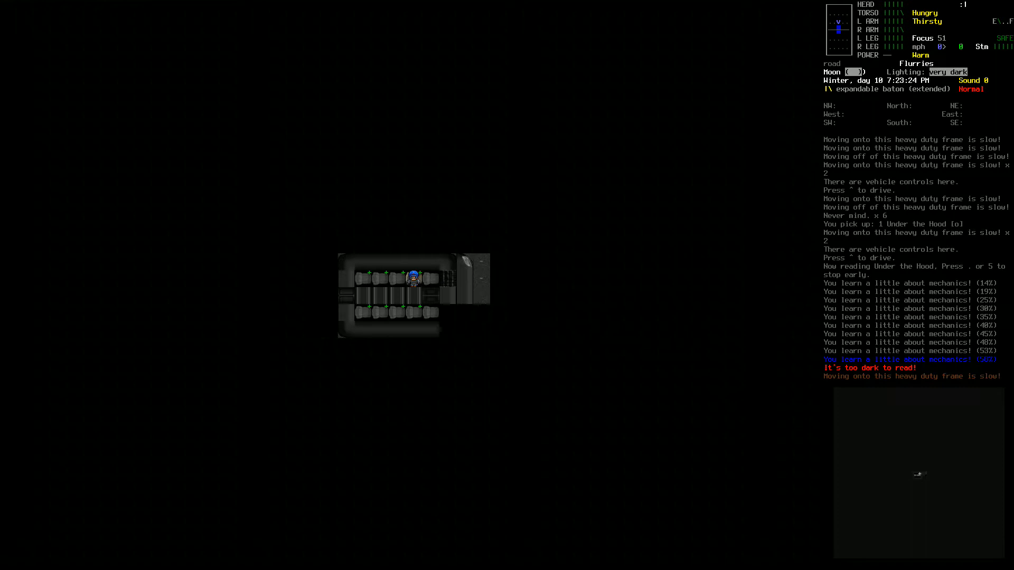
- Put Under the Hood, the military ID card and the bone skewer into the APC seat
{"action": "key", "text": "d"}
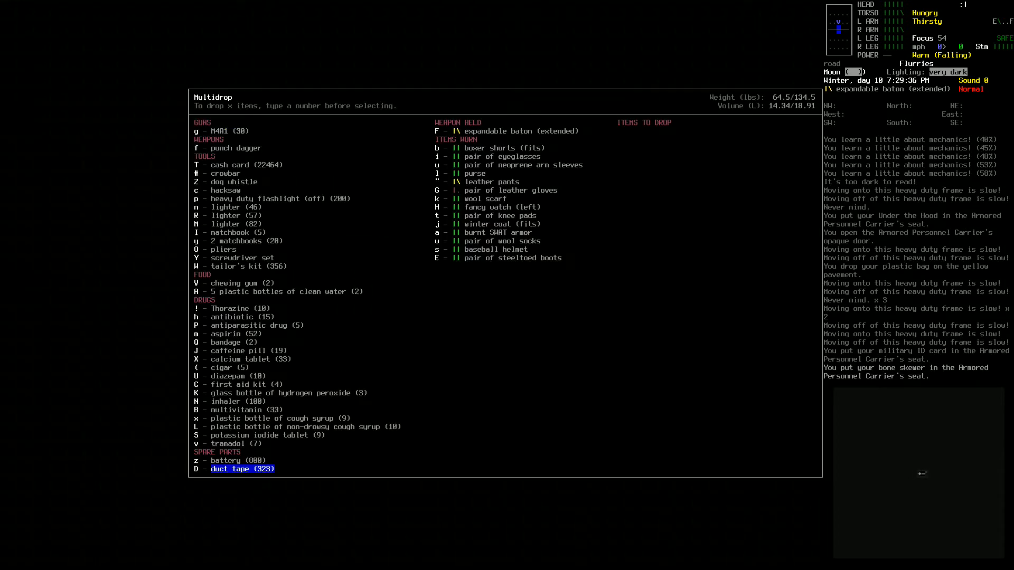
{"action": "key", "text": "up"}
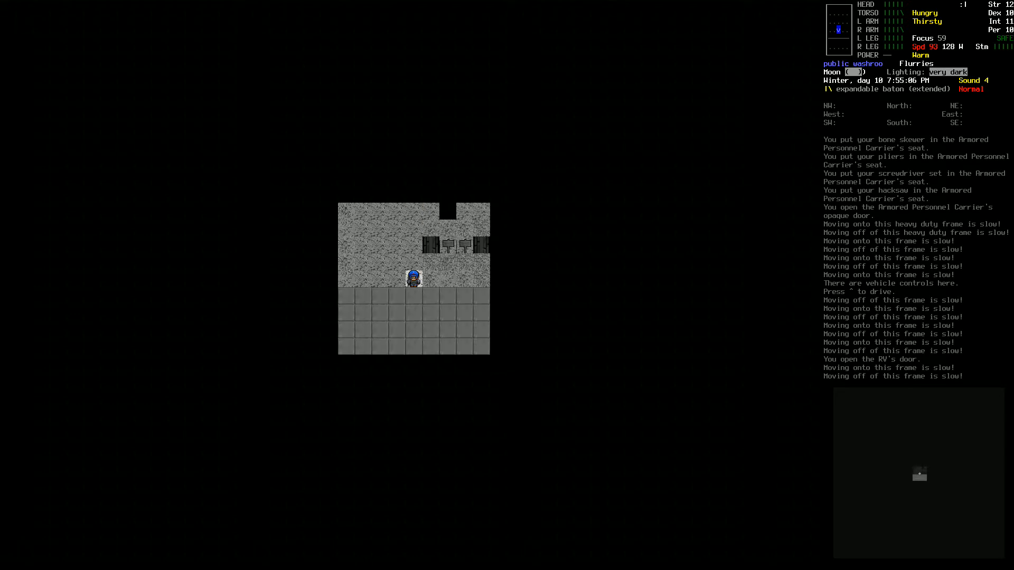
- Walk deeper into the RV, grab the disinfectant bottle, and pry open the empty crates
{"action": "key", "text": "x"}
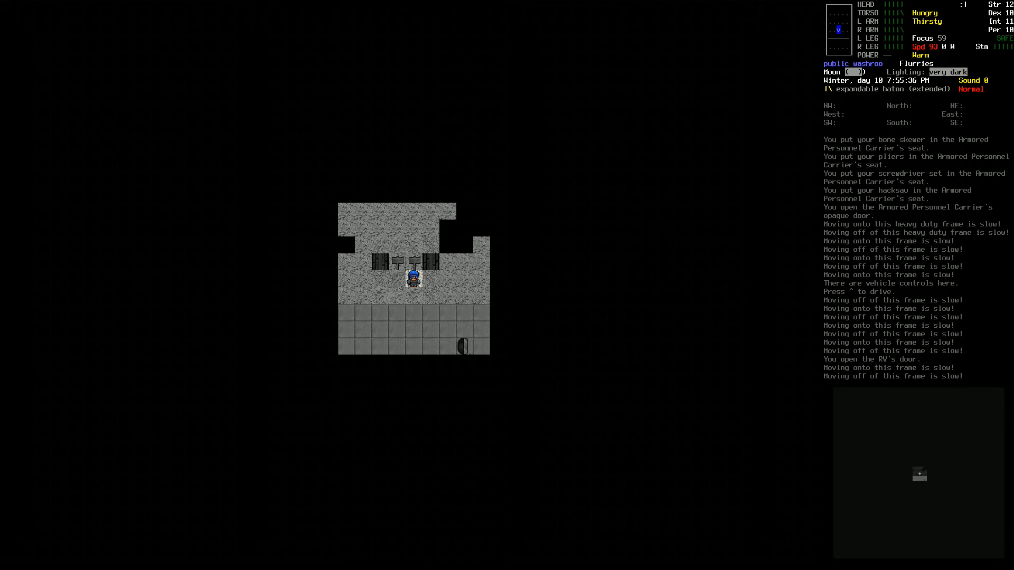
{"action": "key", "text": "x"}
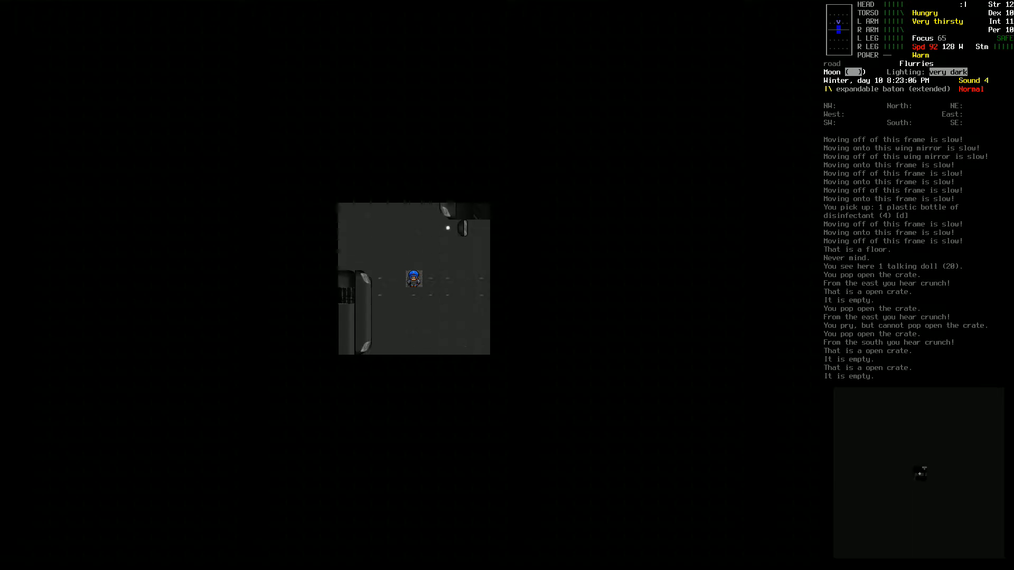
- Walk back to the APC, drop the expandable baton, and start examining the vehicle
{"action": "key", "text": "x"}
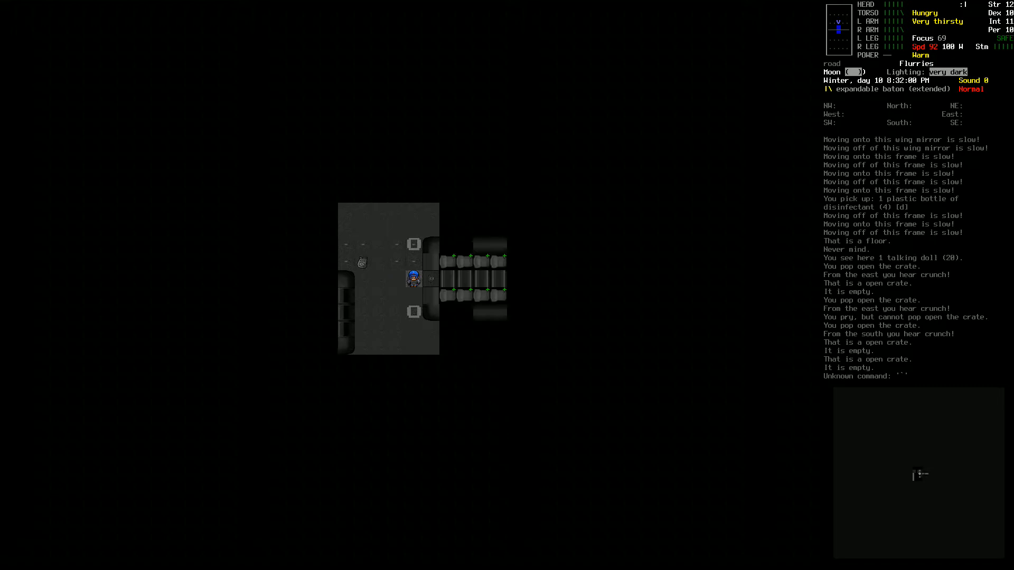
{"action": "key", "text": "right"}
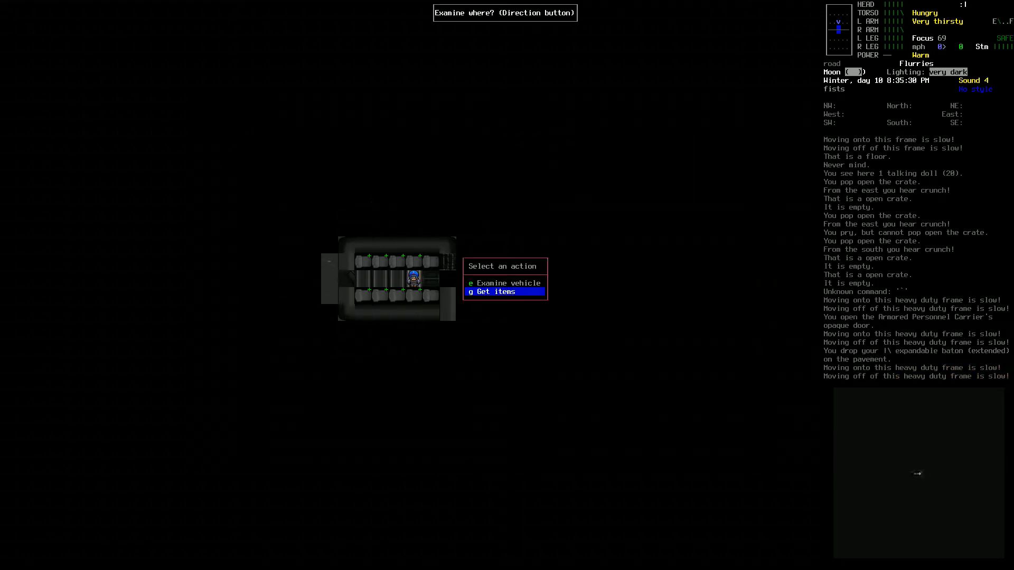
- Store the reinforced headlights, rubber hose and plastic bottles in the seat, then view the APC overview
{"action": "left_click", "coordinate": [495, 292]}
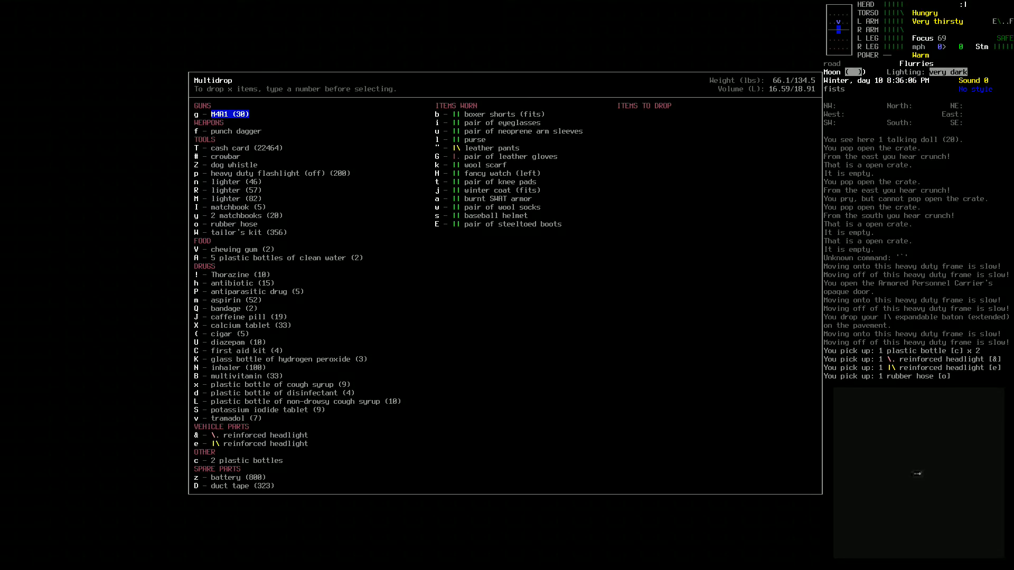
{"action": "key", "text": "e"}
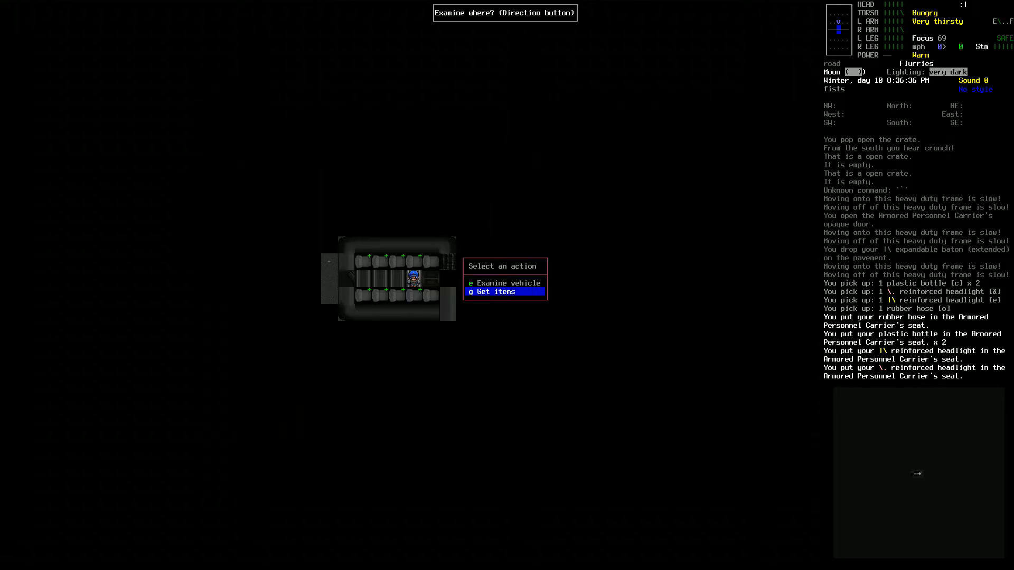
{"action": "left_click", "coordinate": [491, 291]}
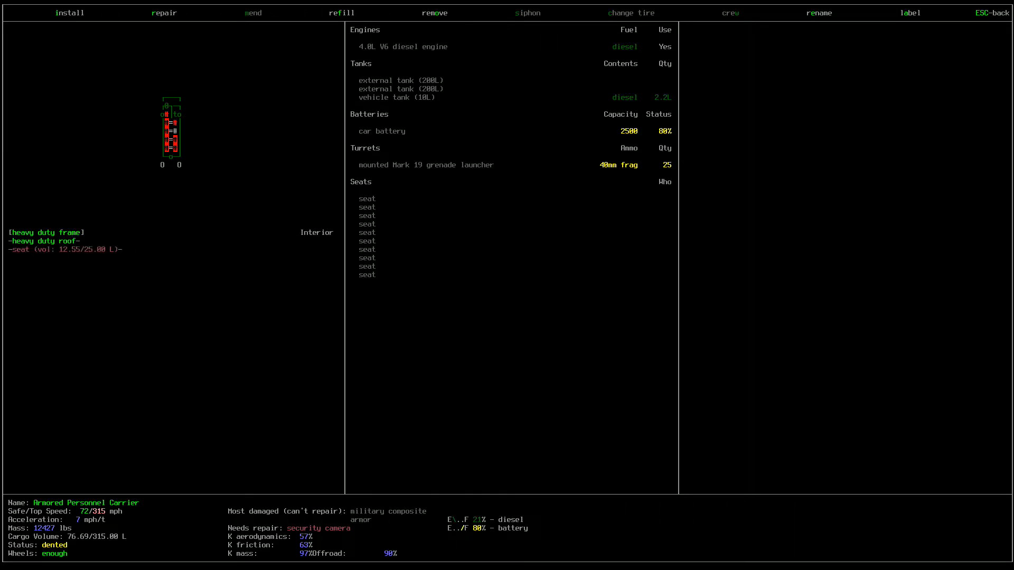
- Stow two gallon jugs in the seat, take the pliers, review the inventory, and save
{"action": "left_click", "coordinate": [434, 13]}
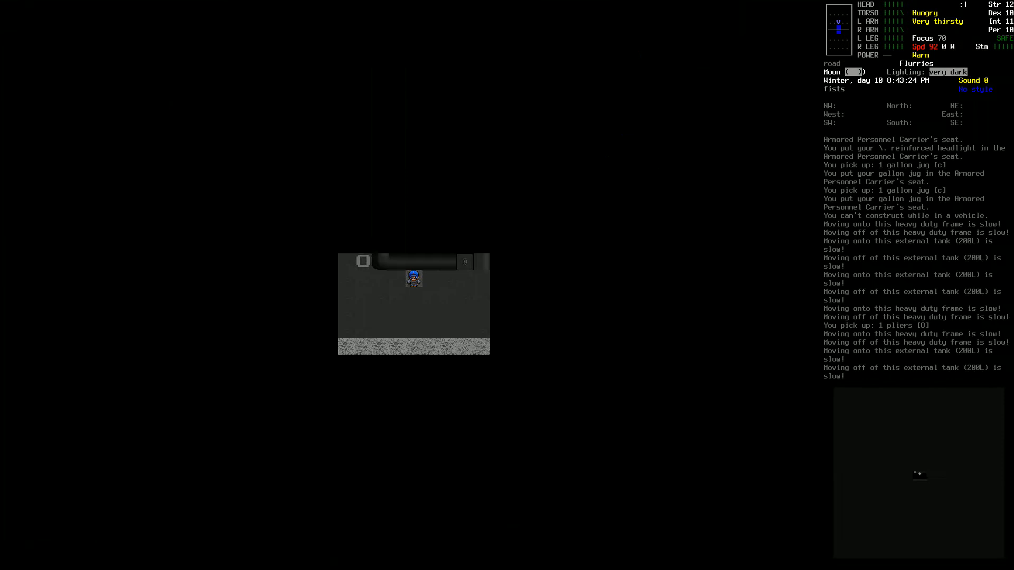
{"action": "key", "text": "o"}
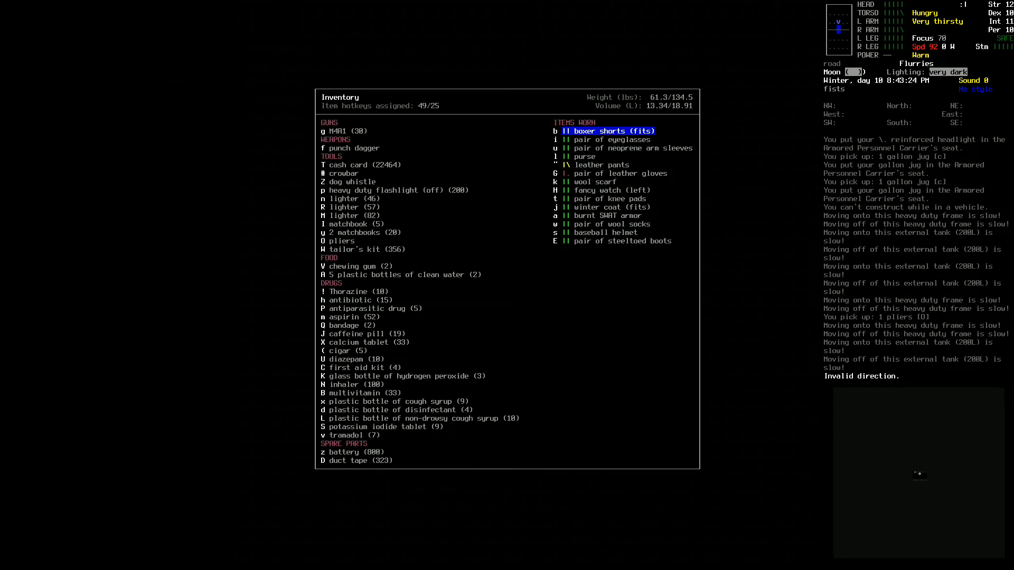
{"action": "key", "text": "Escape"}
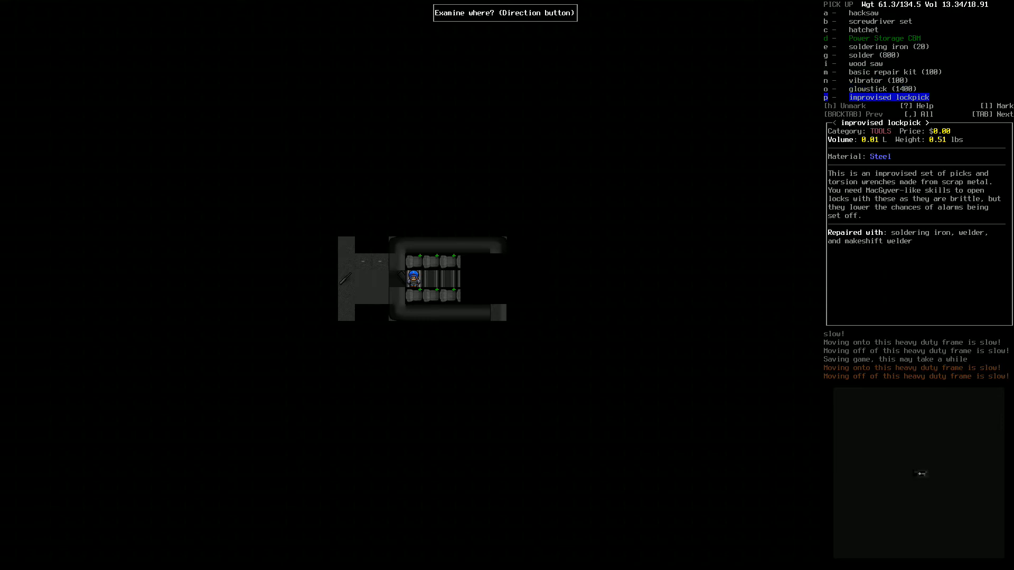
{"action": "key", "text": "up"}
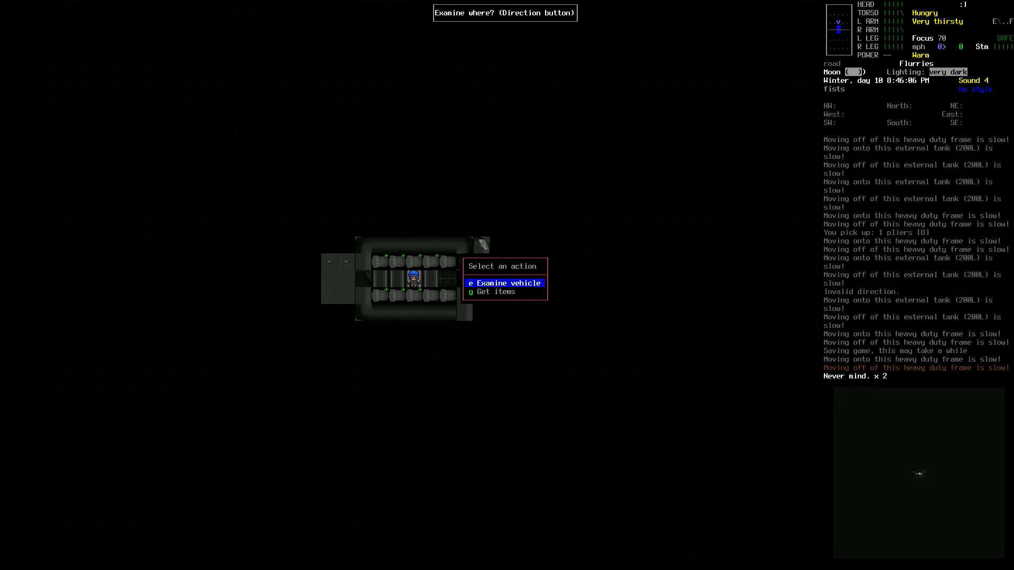
- Open the APC's inspection screen and browse its parts list for one to remove
{"action": "left_click", "coordinate": [495, 291]}
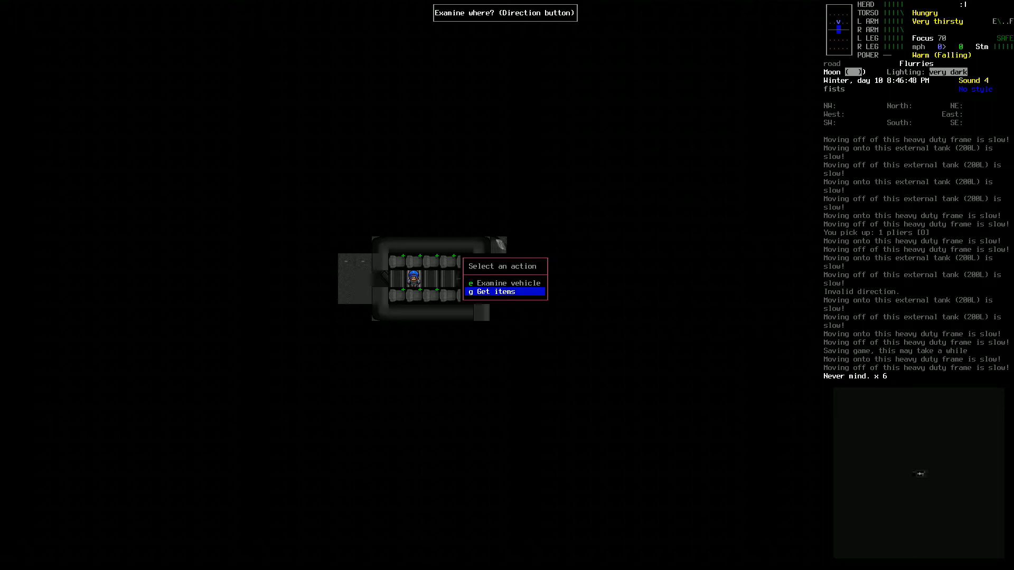
{"action": "left_click", "coordinate": [493, 291]}
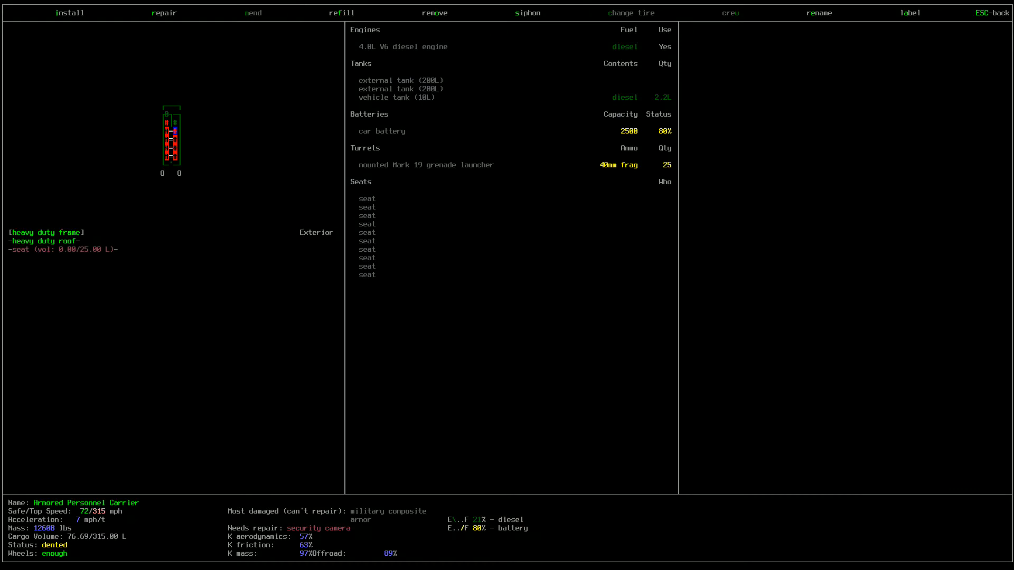
{"action": "left_click", "coordinate": [435, 12]}
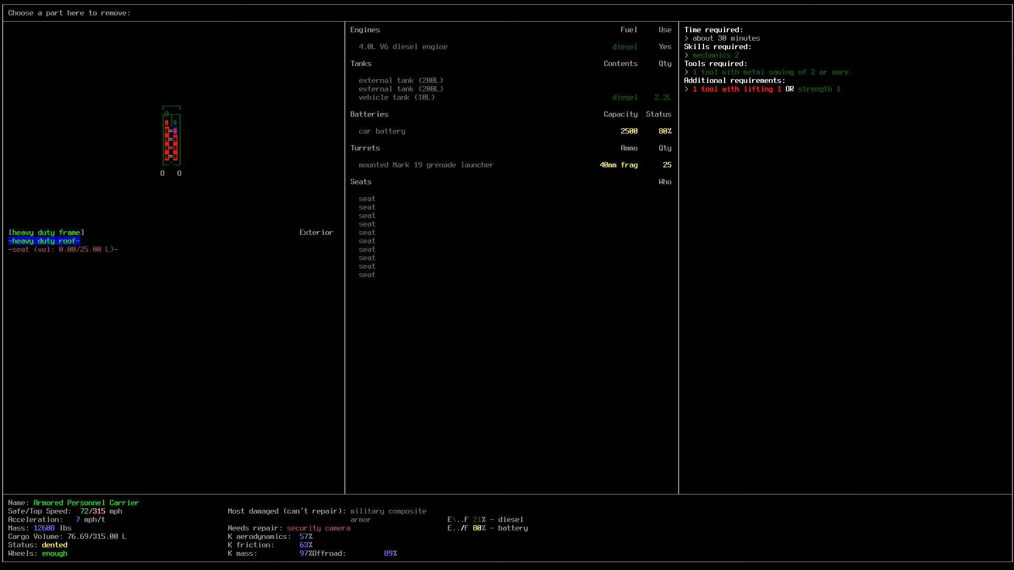
{"action": "key", "text": "Down"}
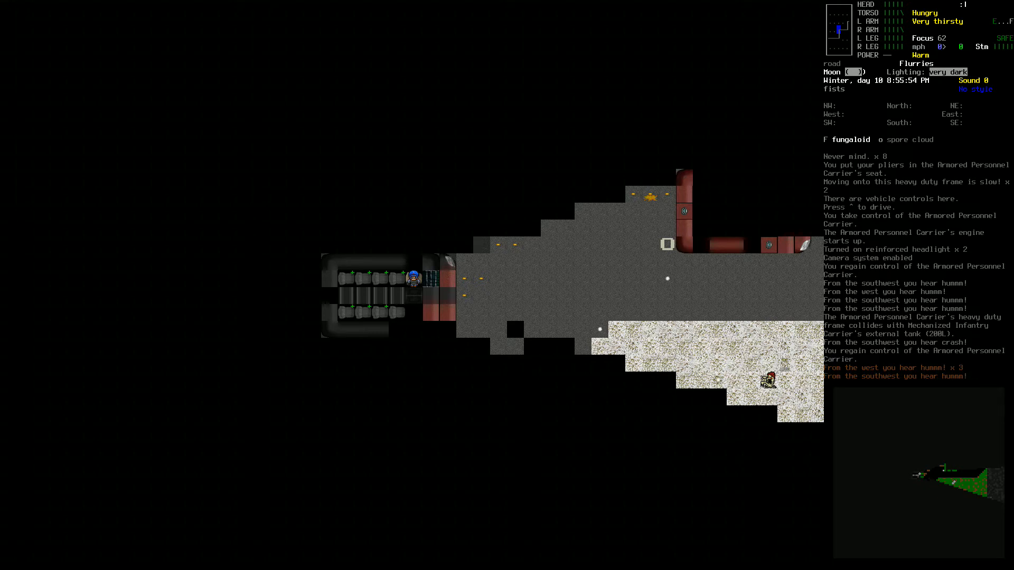
- Steer the APC across the lot to the house, then cut the engine and release controls
{"action": "key", "text": "m"}
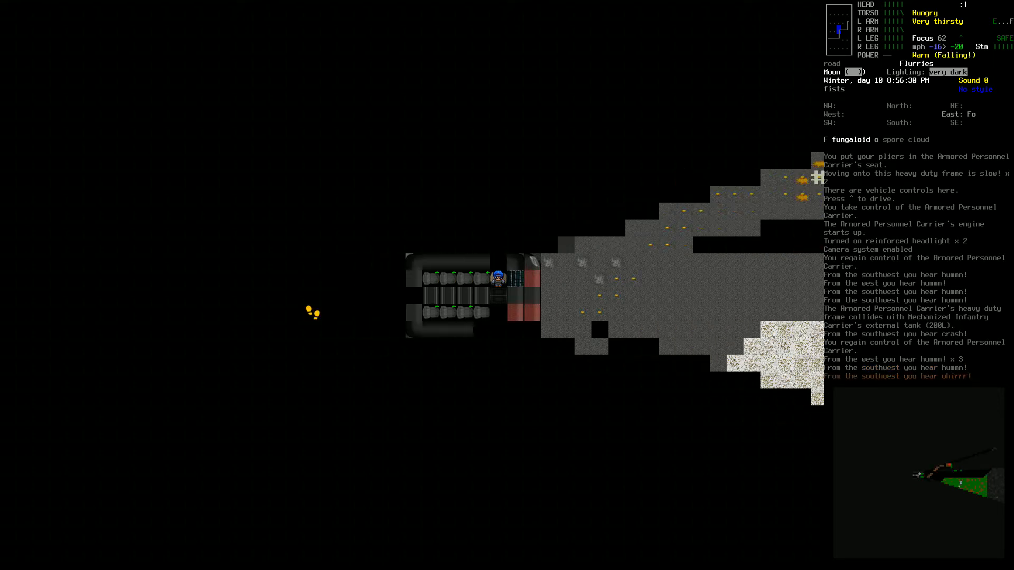
{"action": "key", "text": "s"}
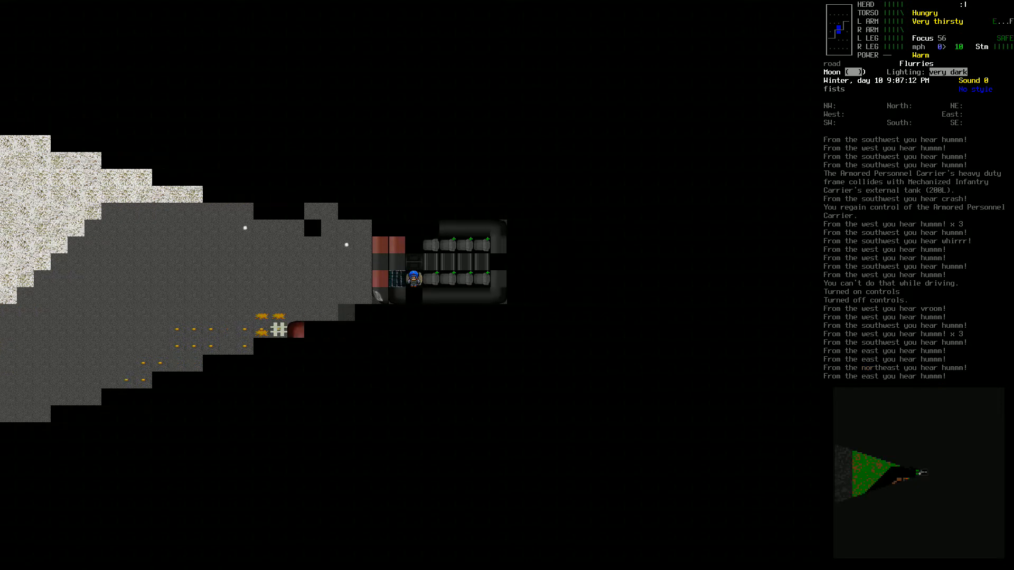
{"action": "key", "text": "w"}
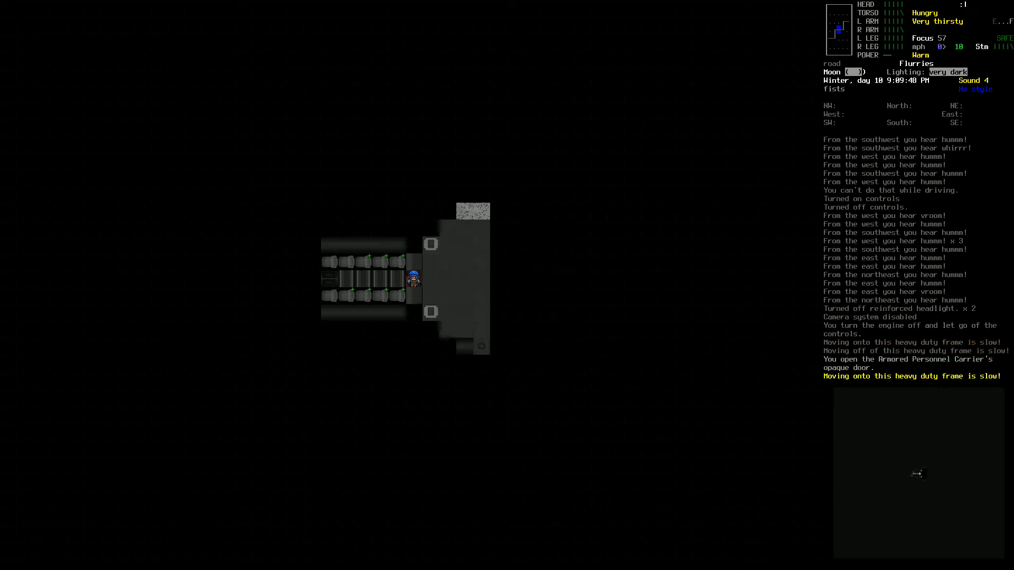
- Take a gallon jug from the APC, check the inventory, and bring up the Mechanized Infantry Carrier's details
{"action": "key", "text": "e"}
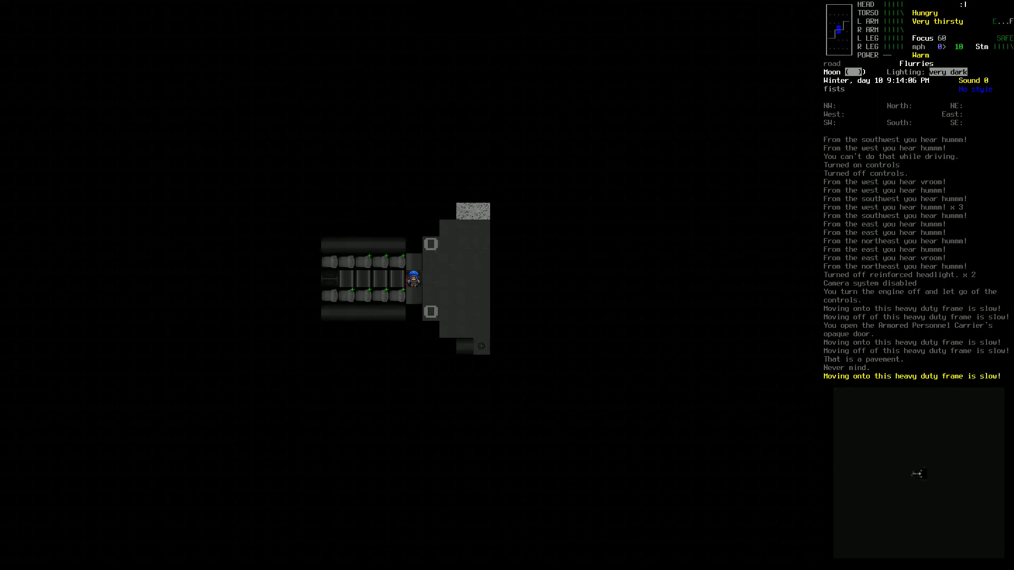
{"action": "key", "text": "x"}
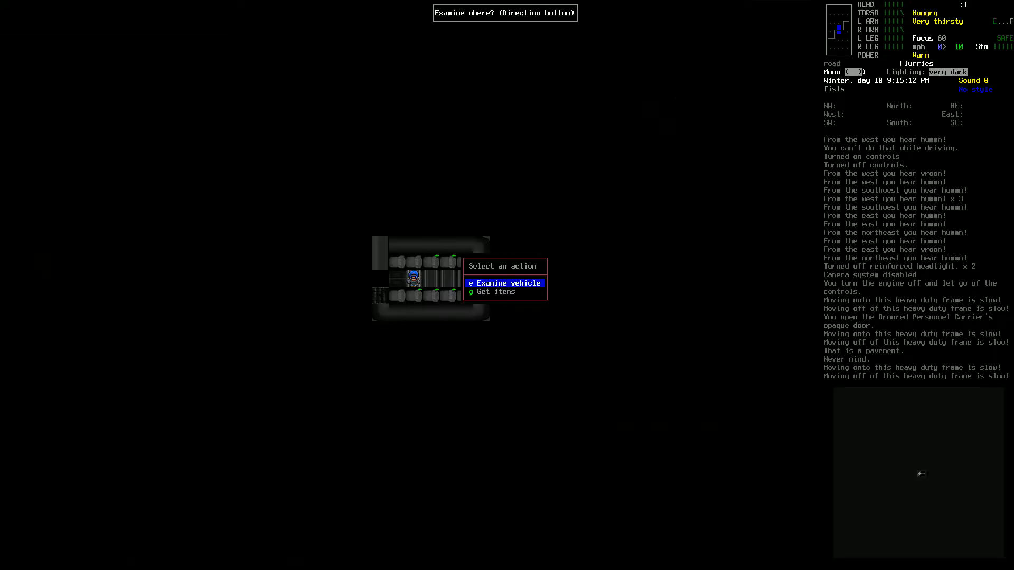
{"action": "left_click", "coordinate": [494, 292]}
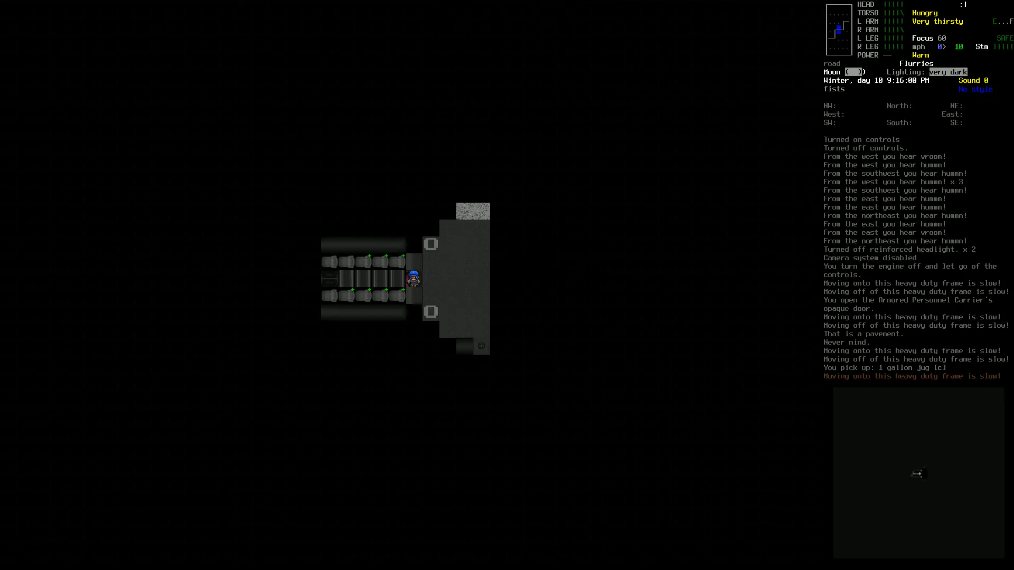
{"action": "key", "text": "i"}
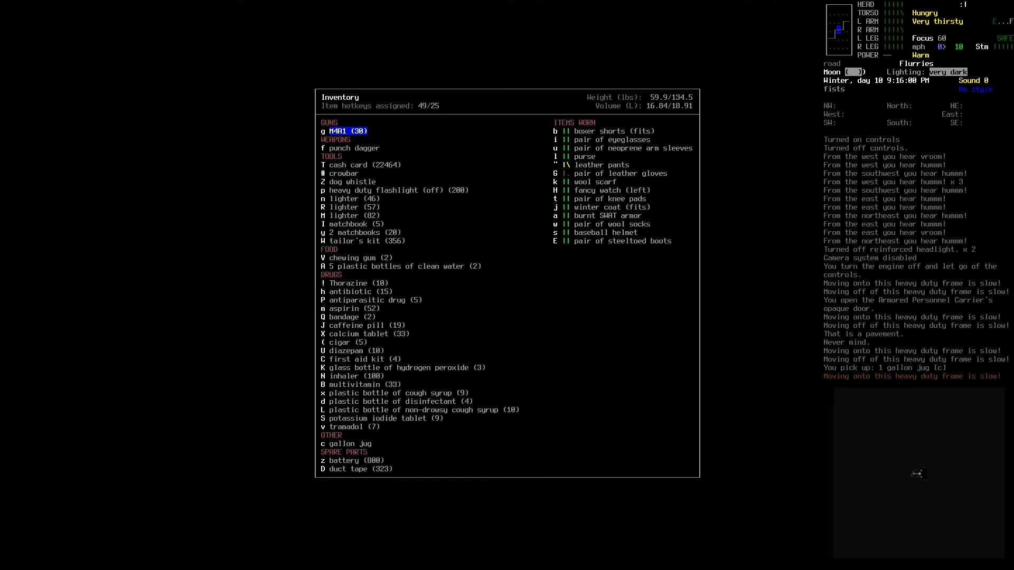
{"action": "key", "text": "Escape"}
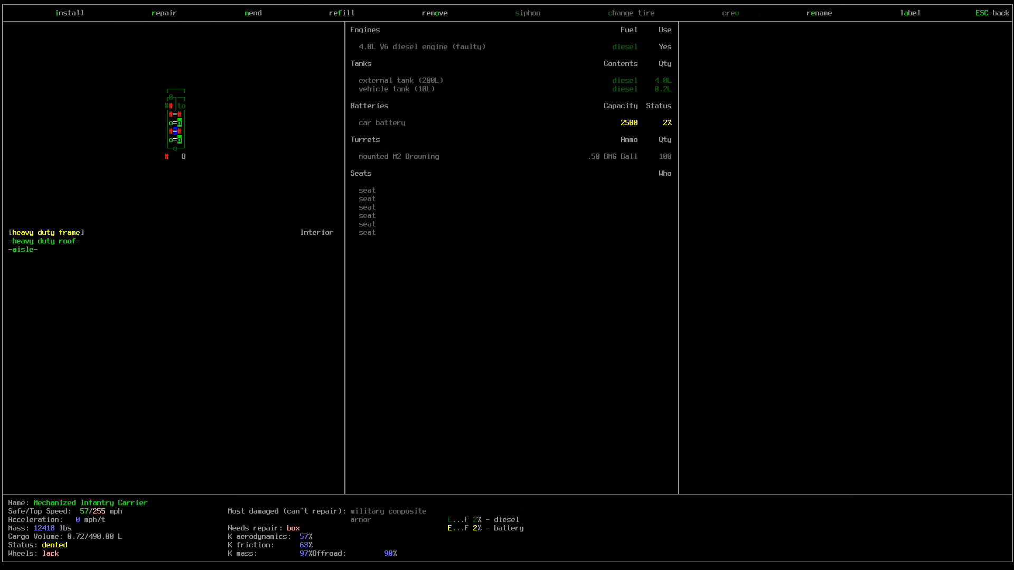
- Siphon diesel from the Mechanized Infantry Carrier and pour it into the gallon jug
{"action": "left_click", "coordinate": [527, 13]}
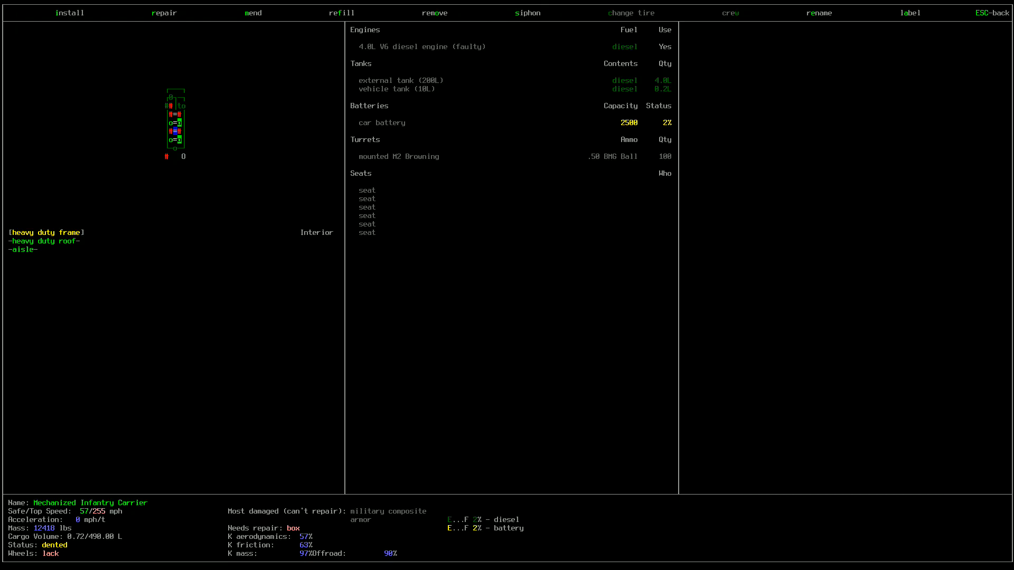
{"action": "left_click", "coordinate": [526, 12]}
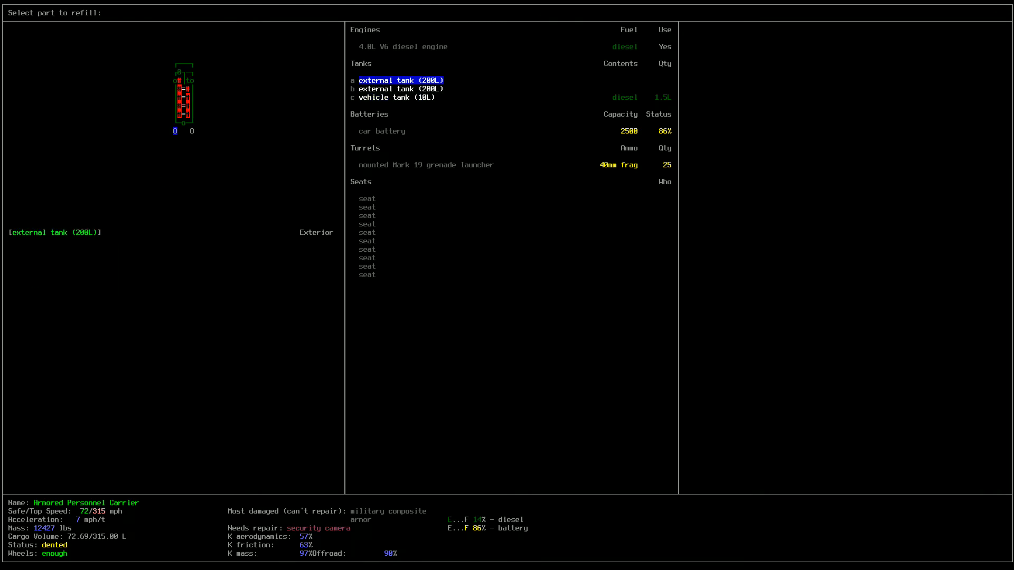
{"action": "left_click", "coordinate": [395, 97]}
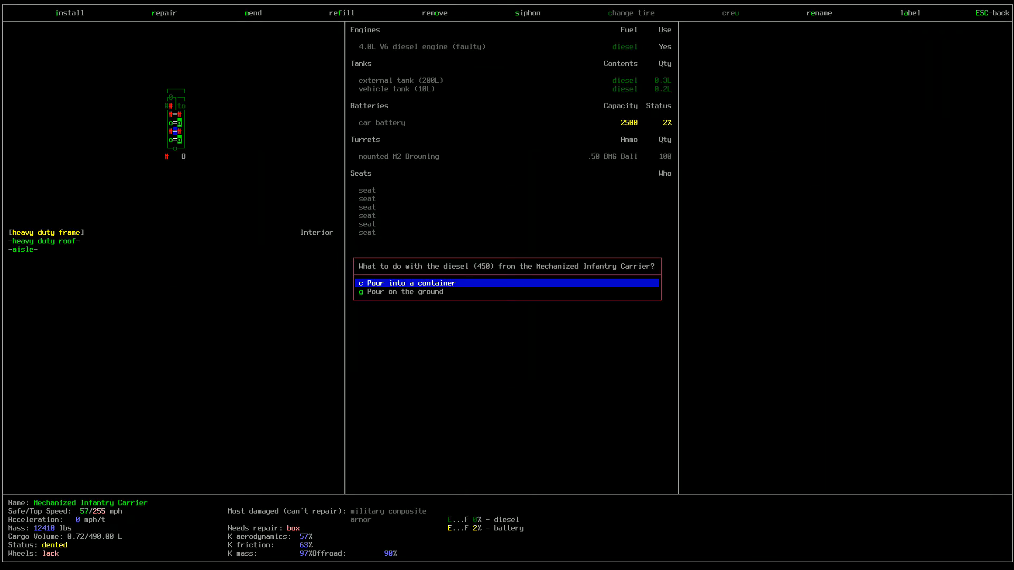
{"action": "left_click", "coordinate": [407, 282]}
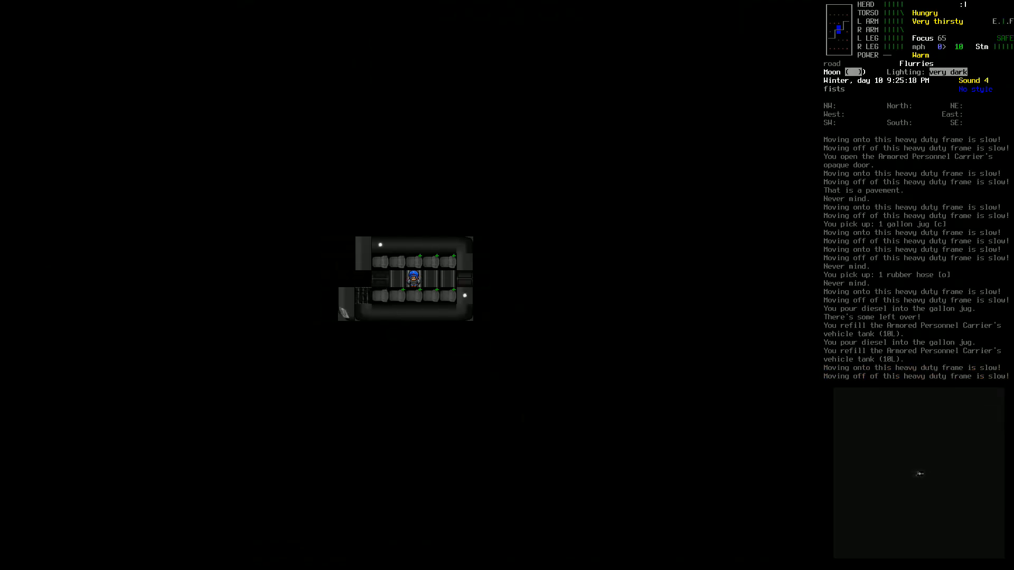
- Multidrop the leftover gallon jug and rubber hose from the refuelling
{"action": "key", "text": "d"}
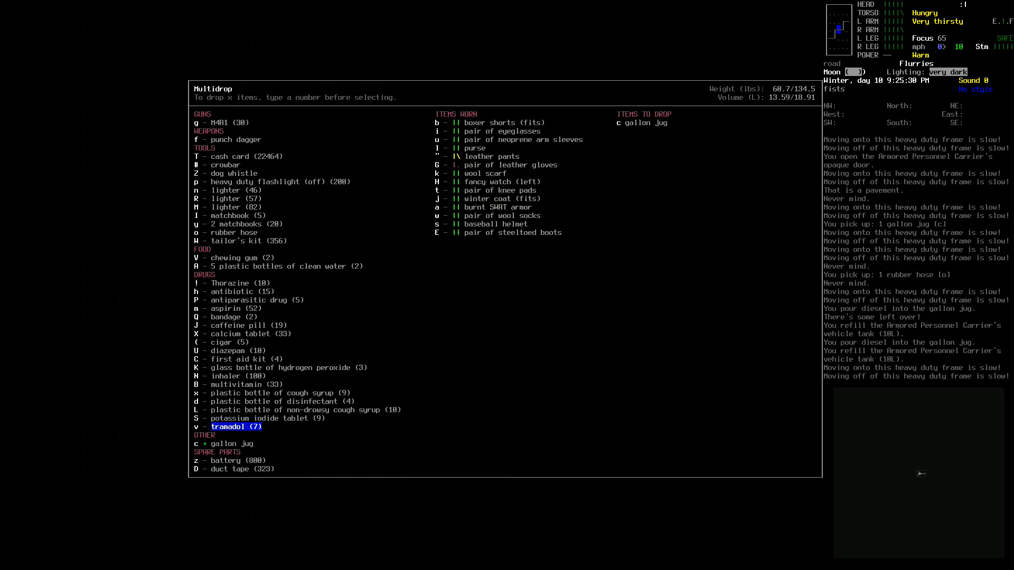
{"action": "key", "text": "up"}
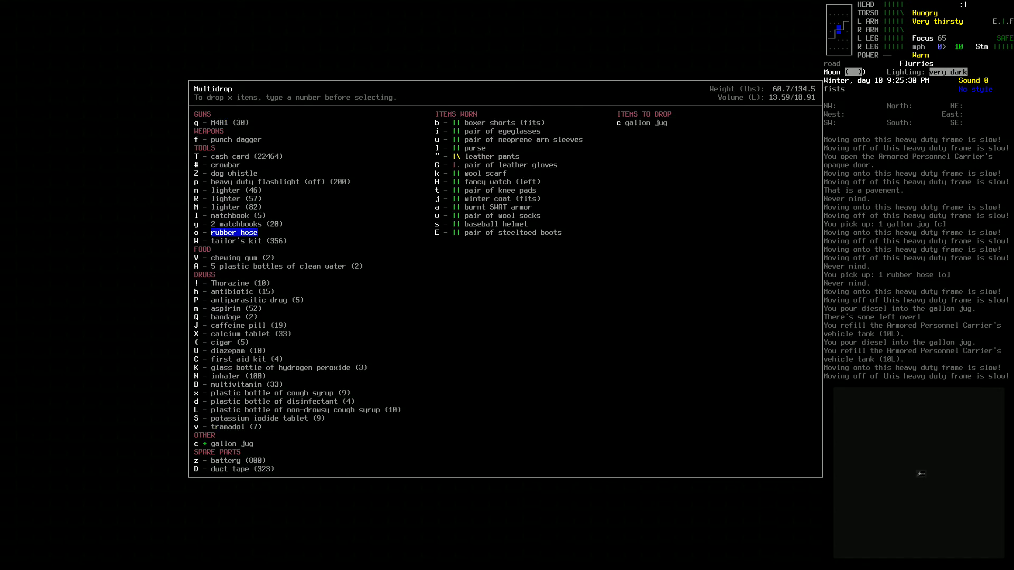
{"action": "key", "text": "^"}
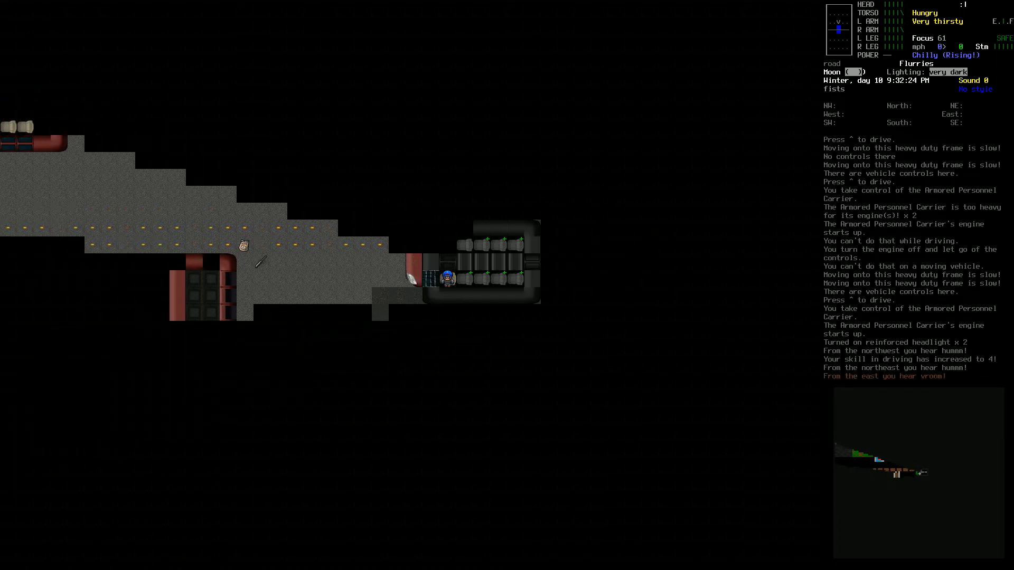
- Shut off the carrier's engine and release the vehicle controls
{"action": "key", "text": "^"}
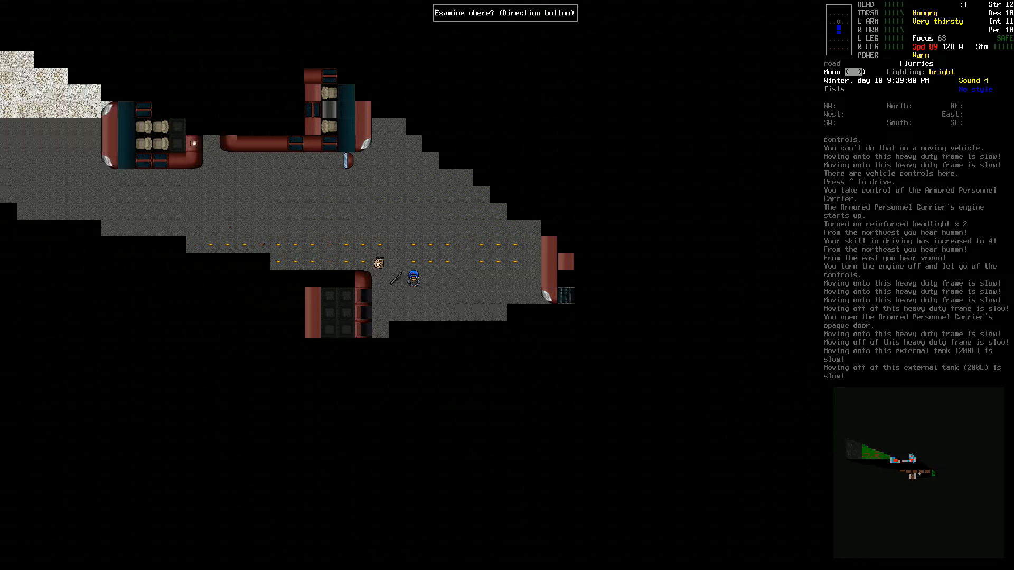
- Pick up the expandable baton lying on the road and wield it
{"action": "key", "text": "w"}
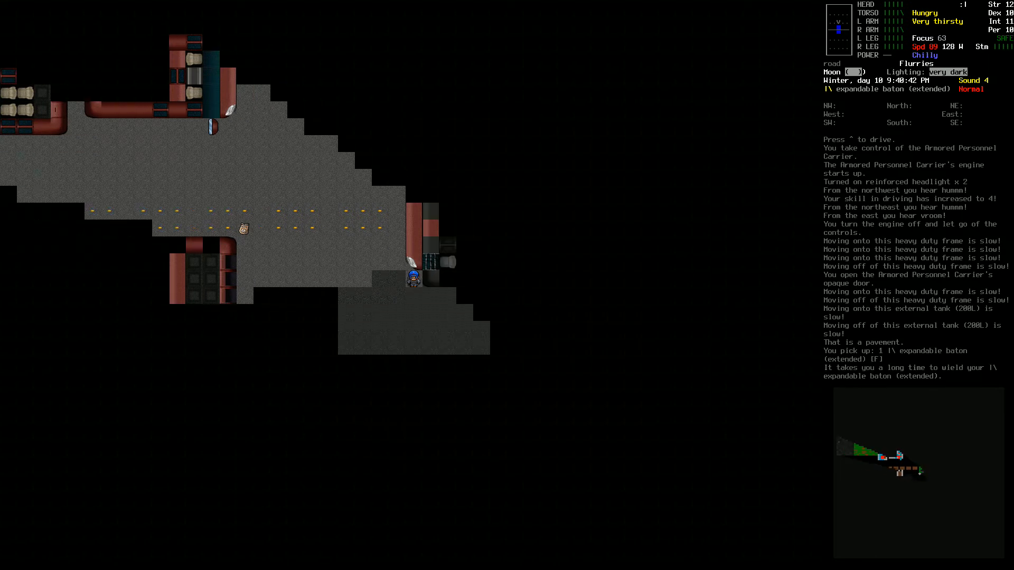
{"action": "key", "text": "c"}
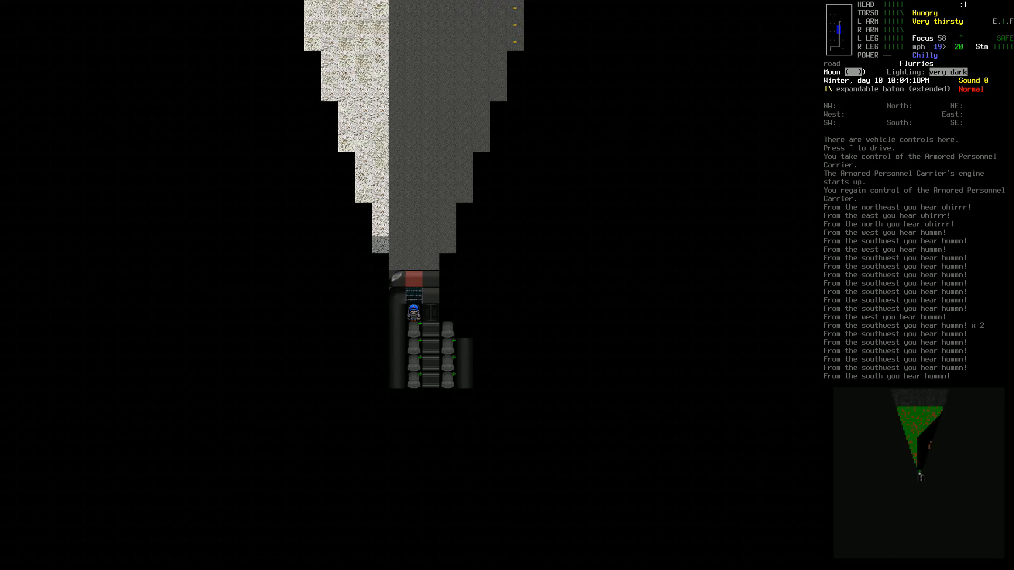
- Drive the APC north to the large tiled house and view the overmap
{"action": "key", "text": "."}
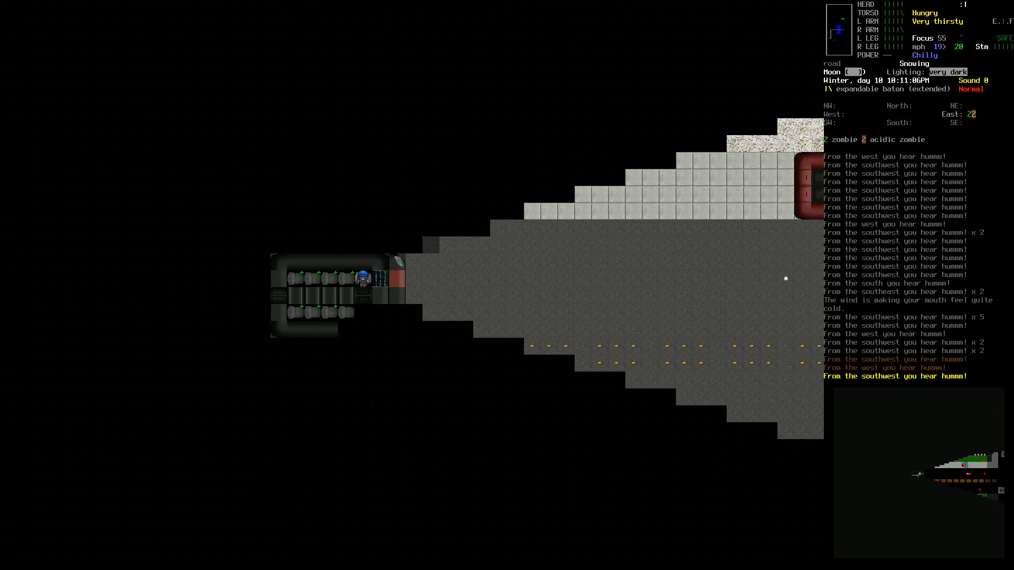
{"action": "key", "text": "m"}
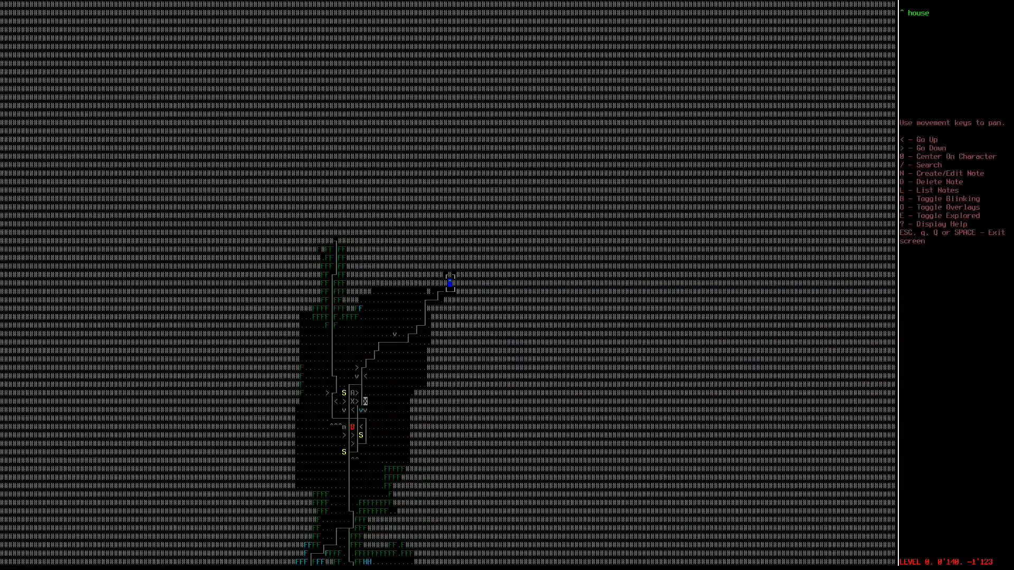
- Close the overmap and return to the APC's driving view
{"action": "key", "text": "escape"}
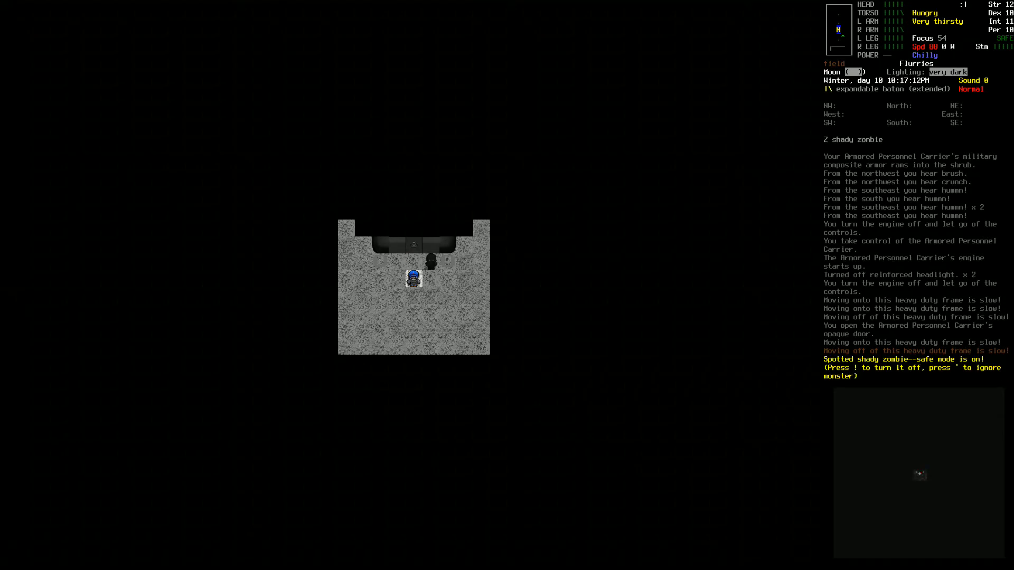
- Attack the shady zombie beside the parked carrier
{"action": "key", "text": "!"}
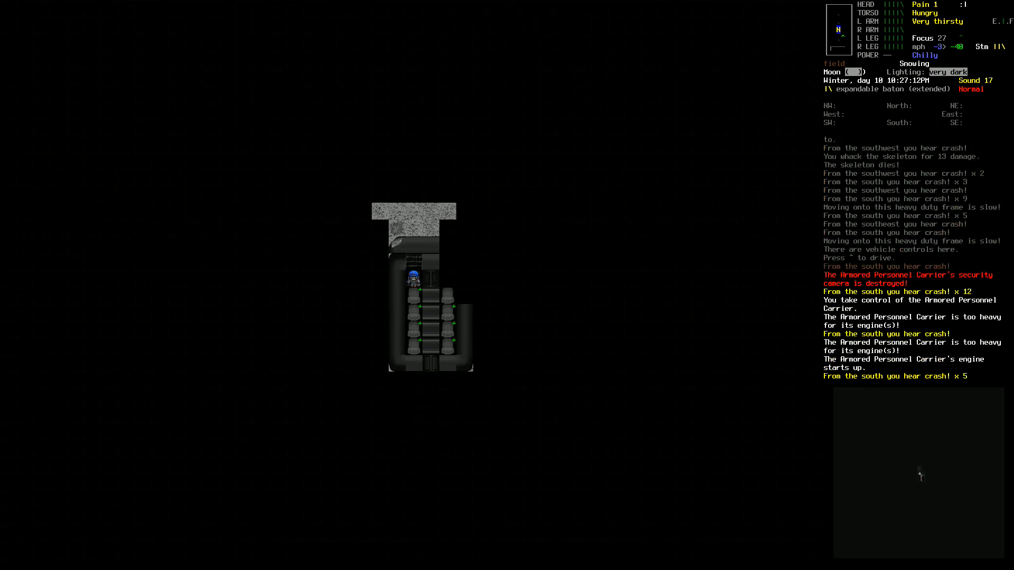
- Retake the APC controls, start the engine and turn on the reinforced headlights
{"action": "key", "text": "^"}
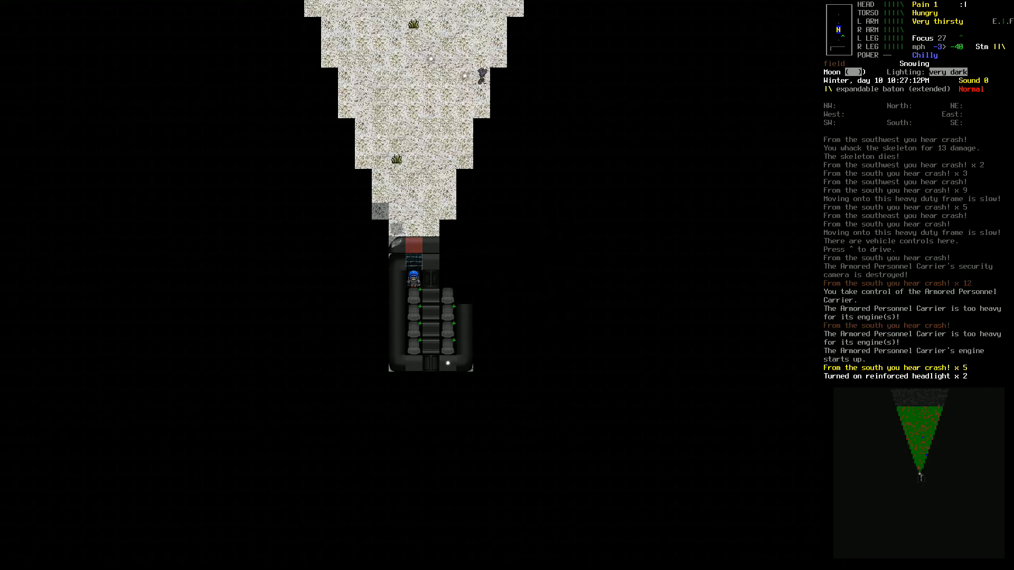
{"action": "key", "text": "m"}
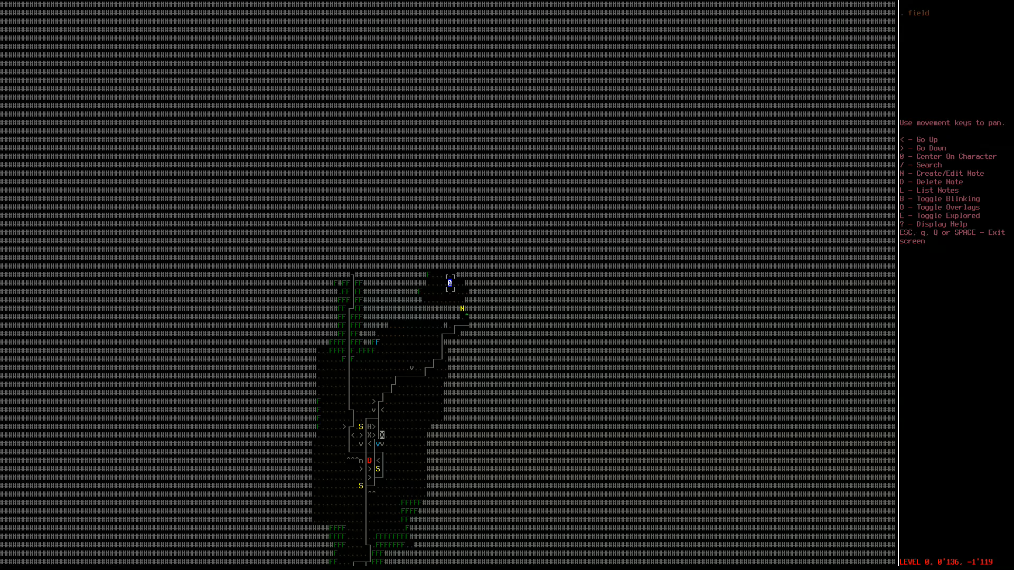
- Explore the town on the overmap around the APC's field
{"action": "key", "text": "D"}
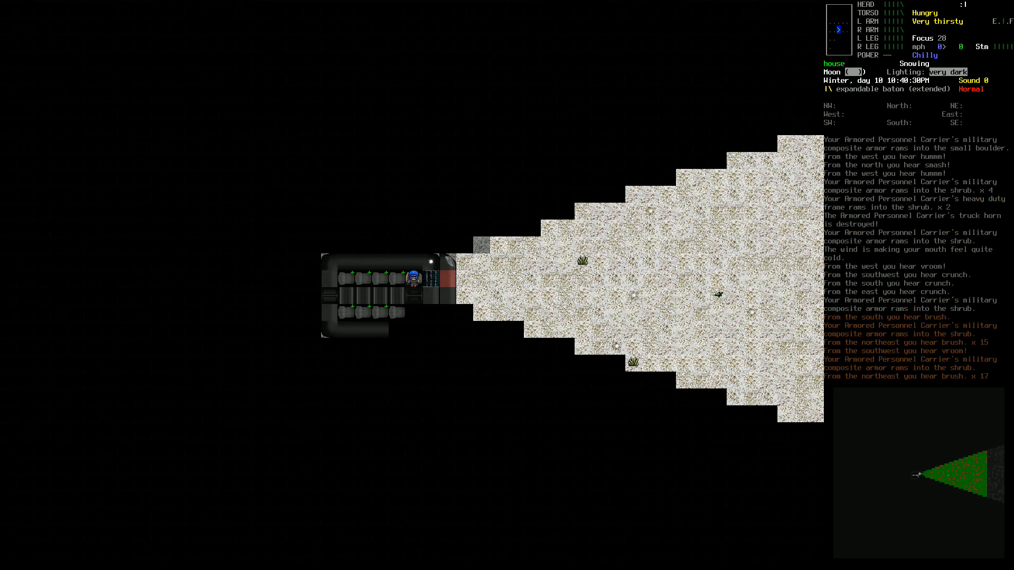
- Drive the APC forward through the shrubs toward the house with headlights on
{"action": "key", "text": "^"}
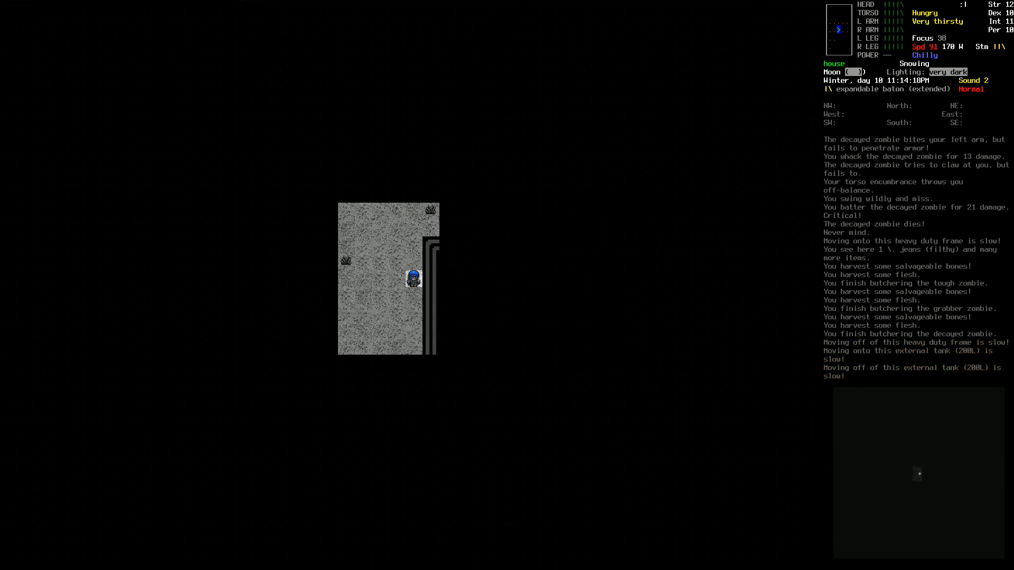
- Check the town overview map, then pry open the garage door and go inside
{"action": "key", "text": "m"}
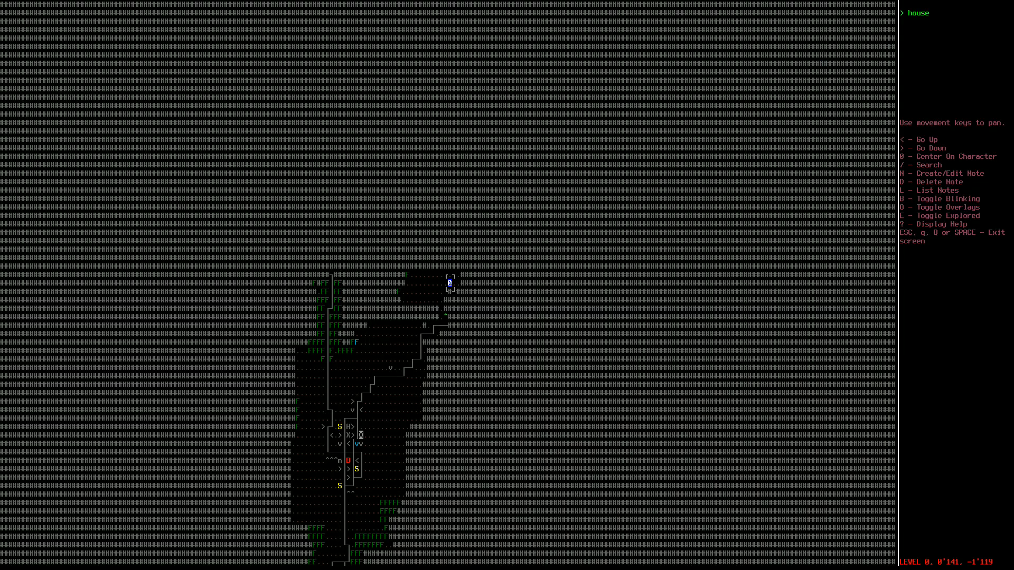
{"action": "key", "text": "Escape"}
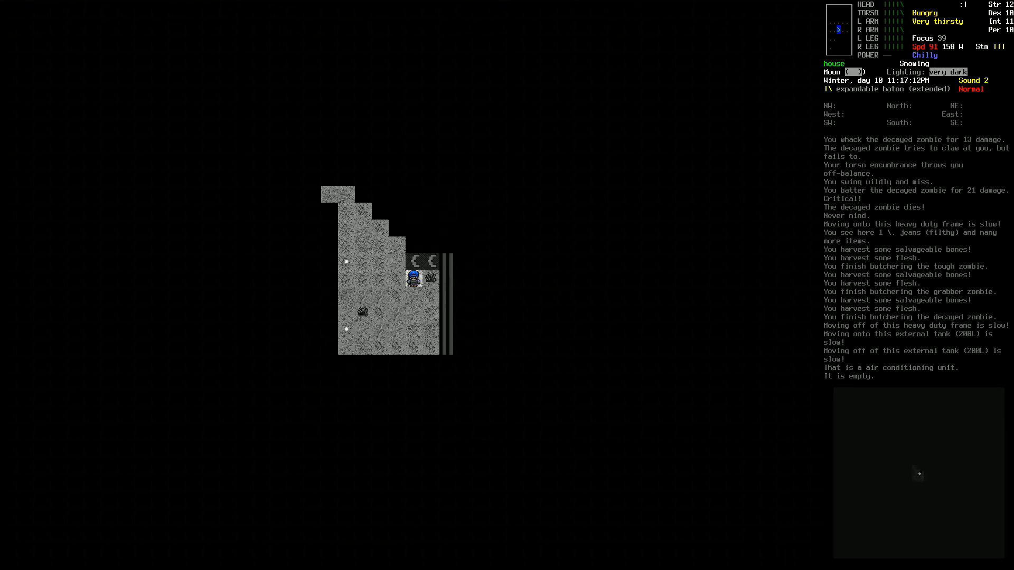
{"action": "key", "text": "up"}
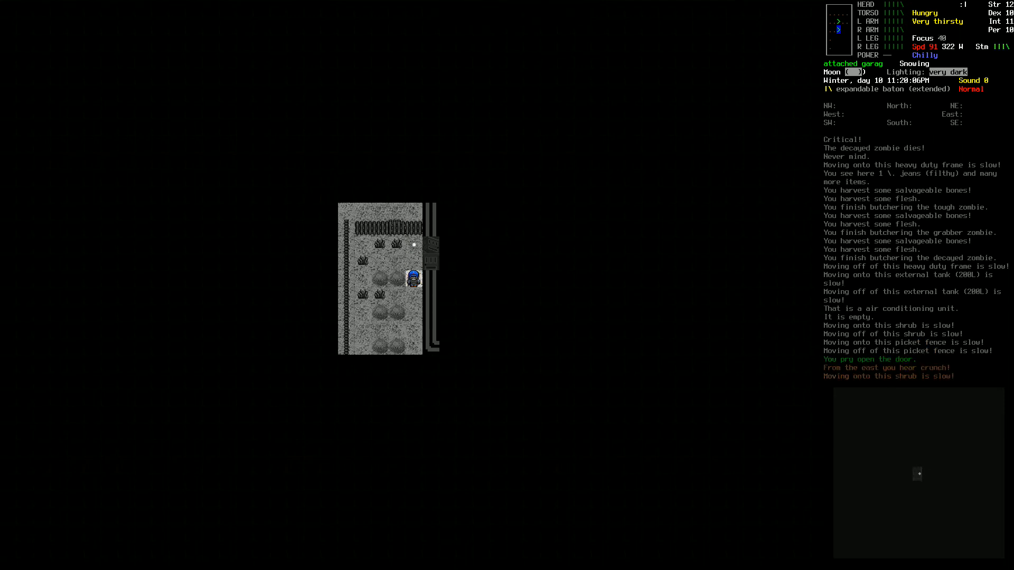
- Search the house's chairs, desks, beds, standing mirror and table, then exit through the shrubs
{"action": "key", "text": "c"}
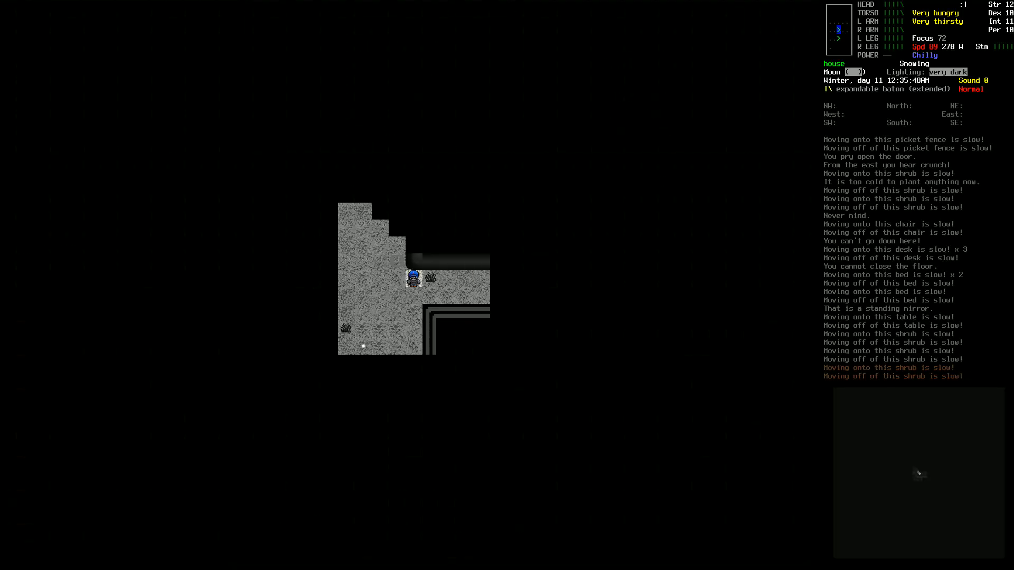
- Board the APC and eat two cooked meats and a chocolate-covered pretzel
{"action": "key", "text": "c"}
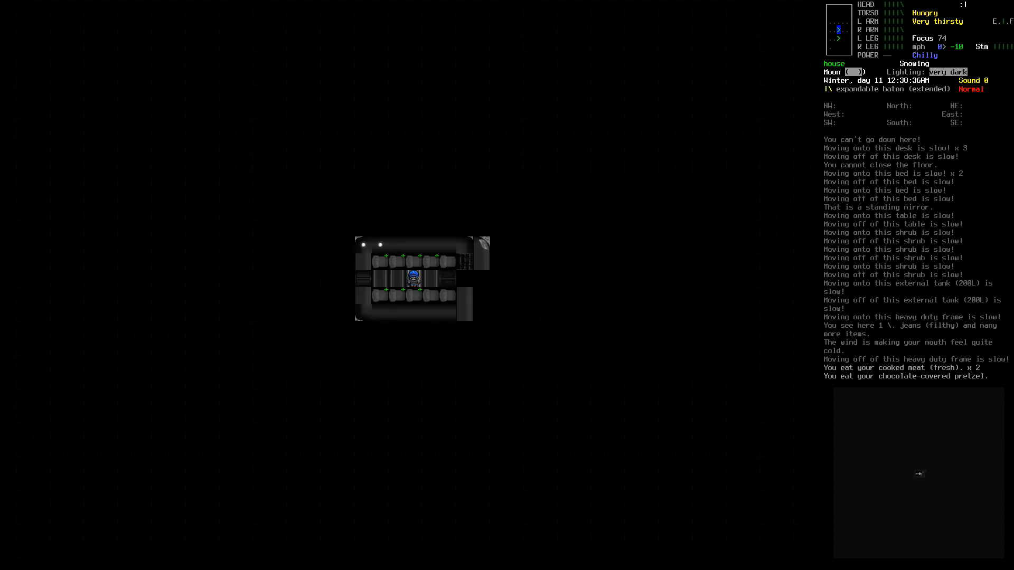
- Consume another pretzel, clean water, chewing gum and a calcium tablet from the Consume menu
{"action": "key", "text": "E"}
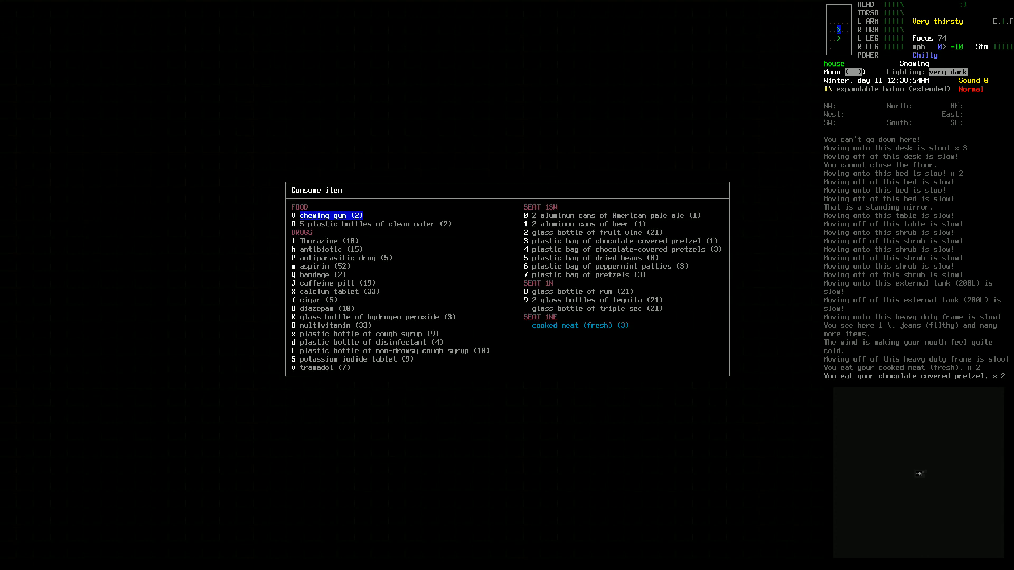
{"action": "left_click", "coordinate": [524, 241]}
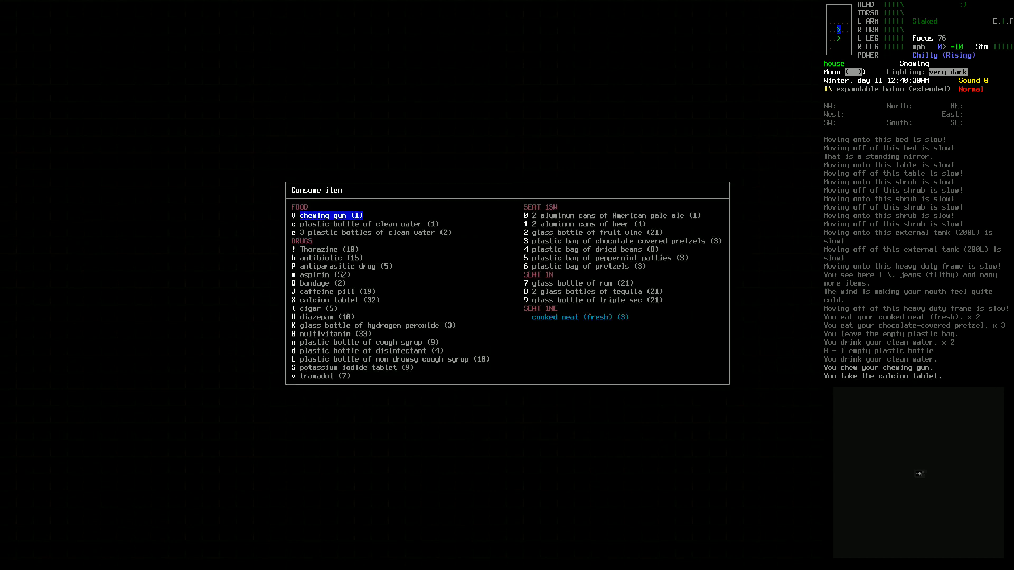
{"action": "key", "text": "X"}
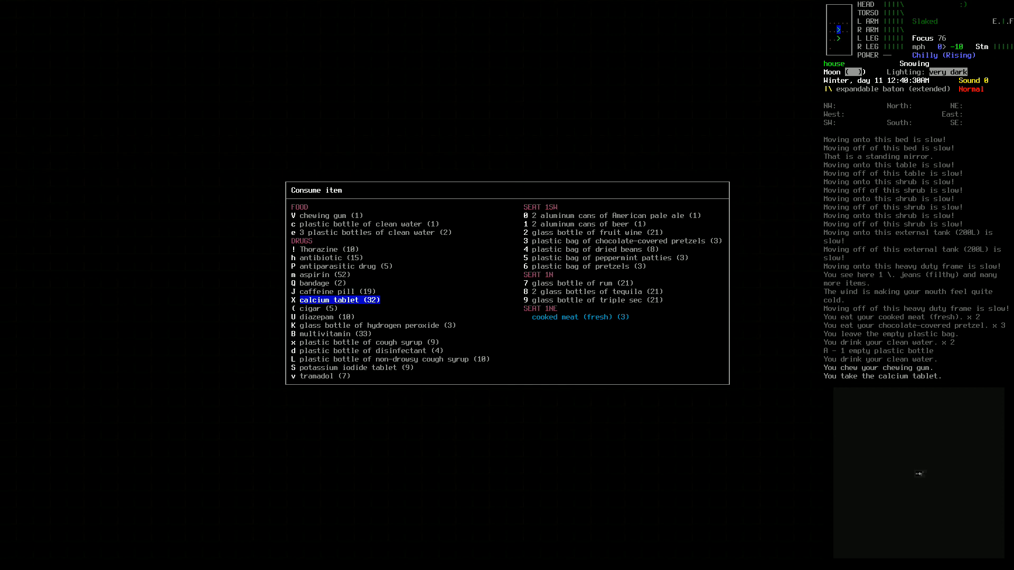
{"action": "key", "text": "B"}
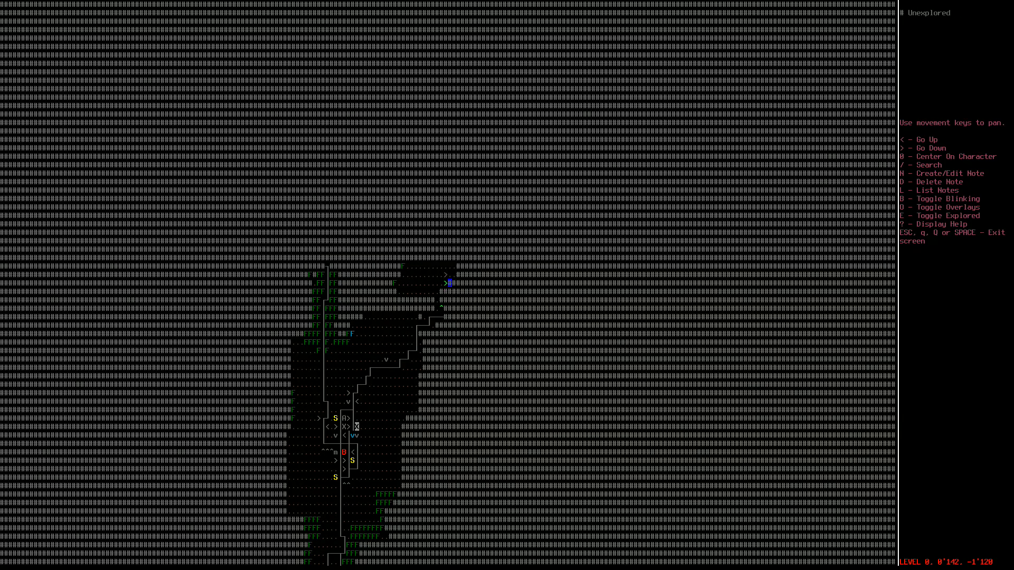
- Take the multivitamin and reopen the overmap centered on the attached garage
{"action": "key", "text": "Escape"}
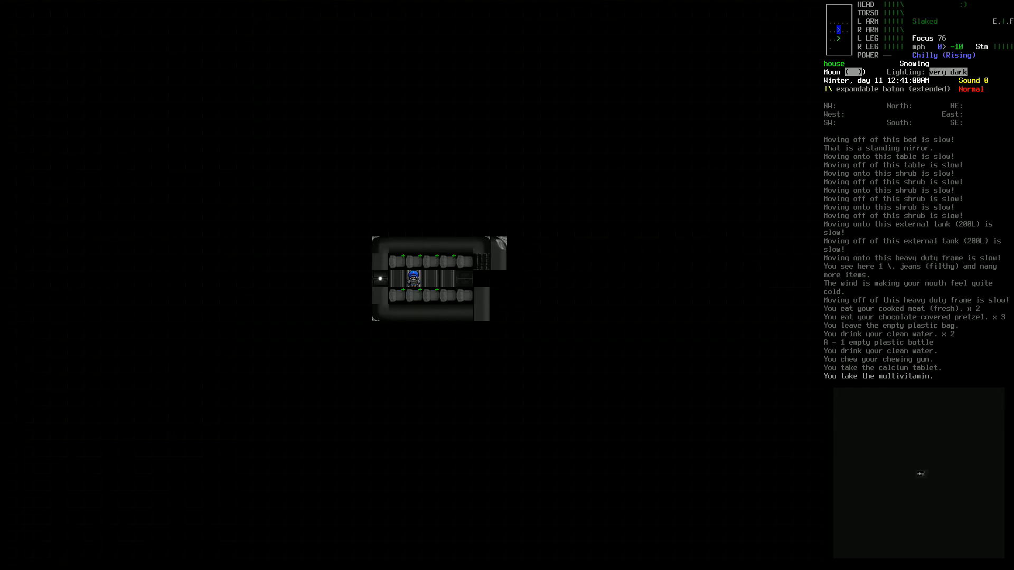
{"action": "key", "text": "m"}
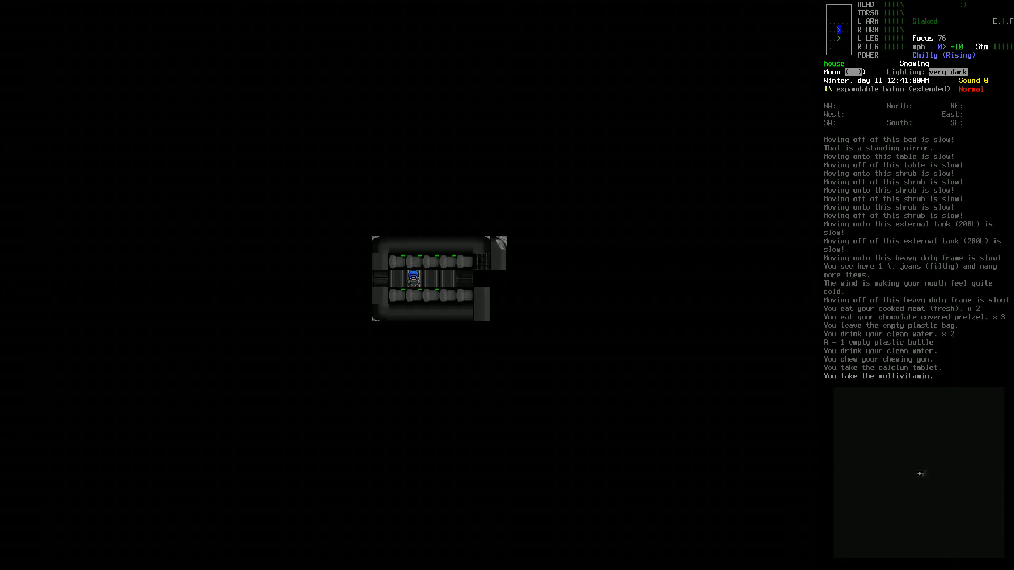
{"action": "key", "text": "m"}
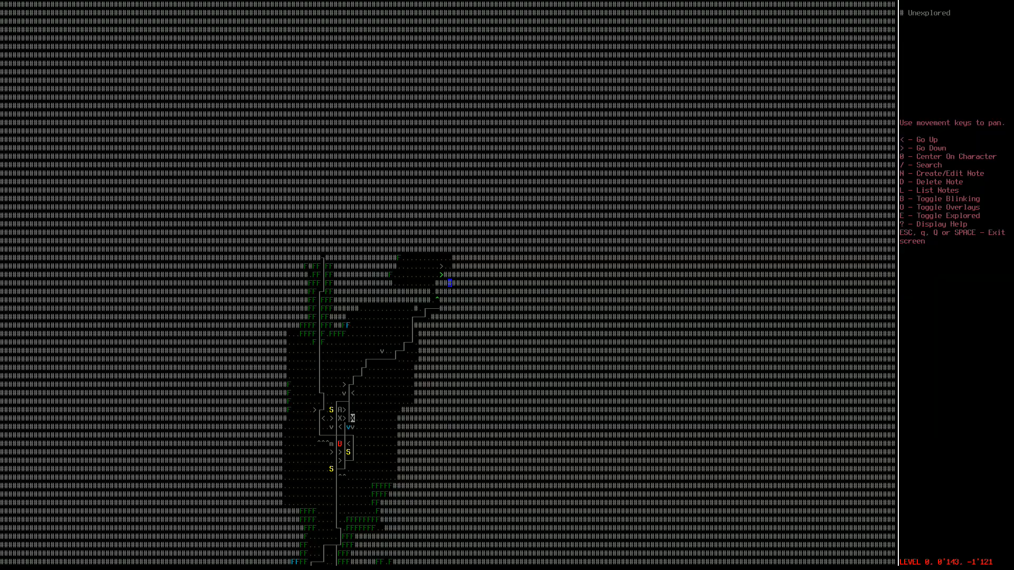
{"action": "key", "text": "Escape"}
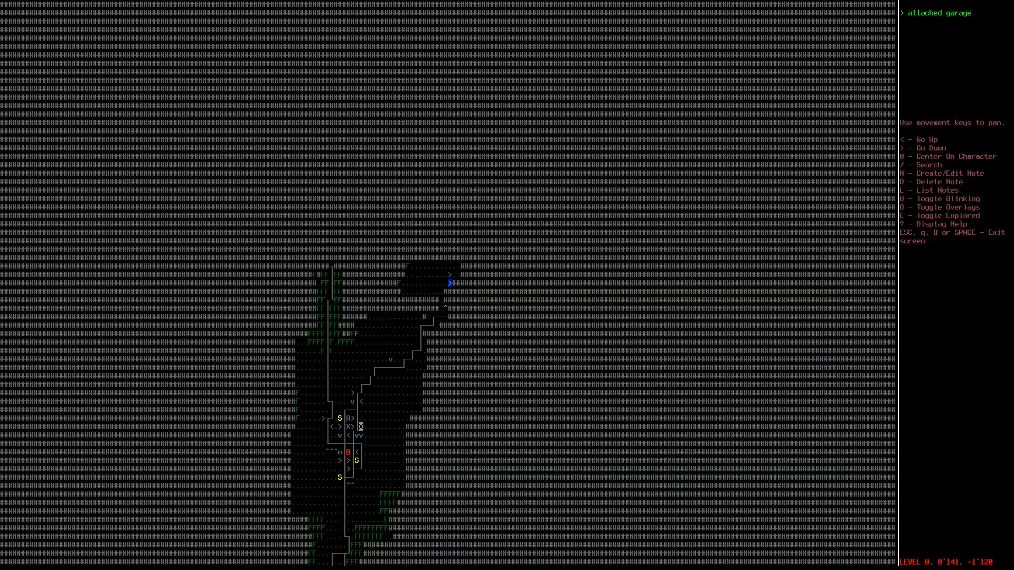
{"action": "key", "text": "Escape"}
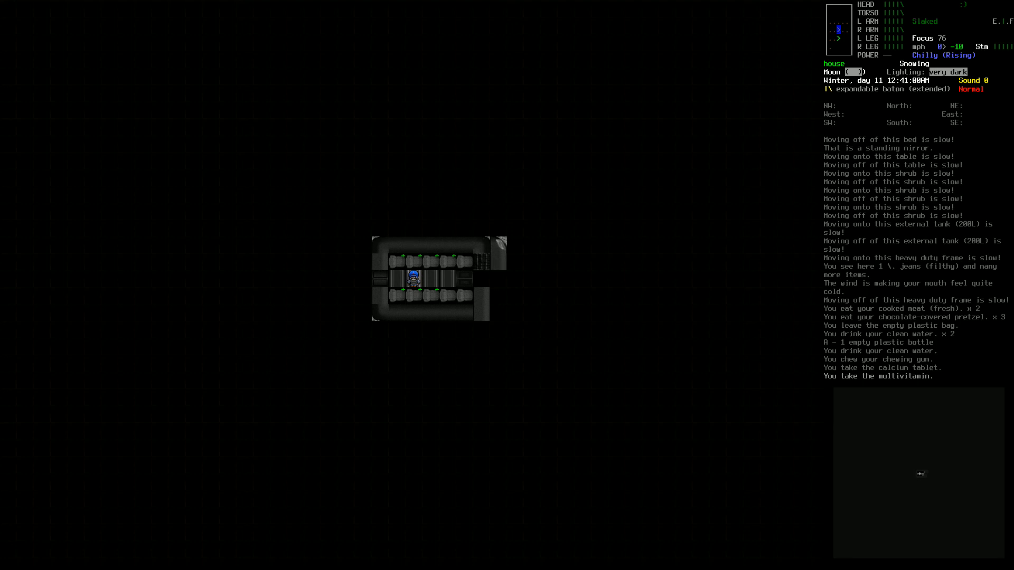
{"action": "key", "text": "m"}
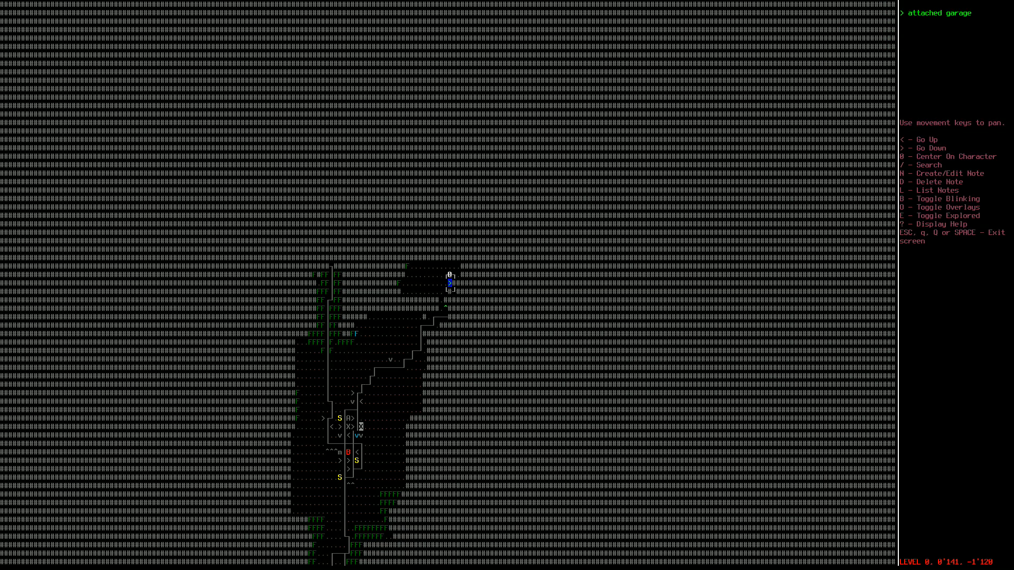